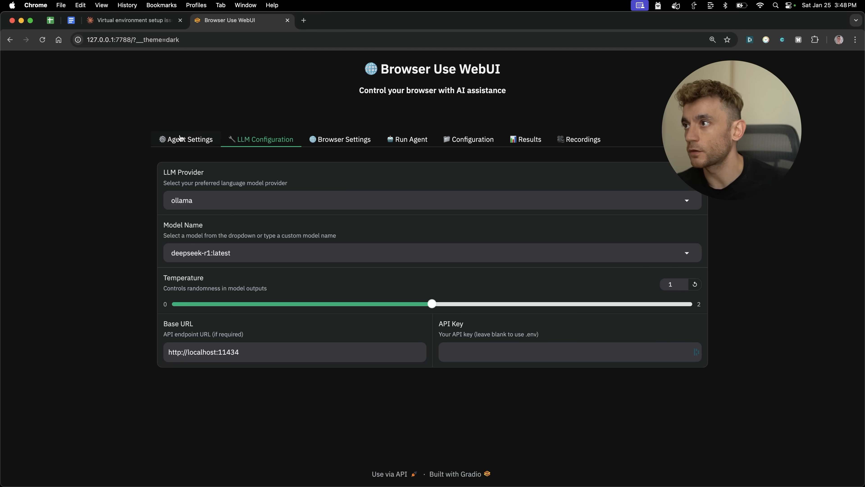
- Review agent and LLM settings, keeping ollama with deepseek-r1:latest, then view browser settings
click(190, 139)
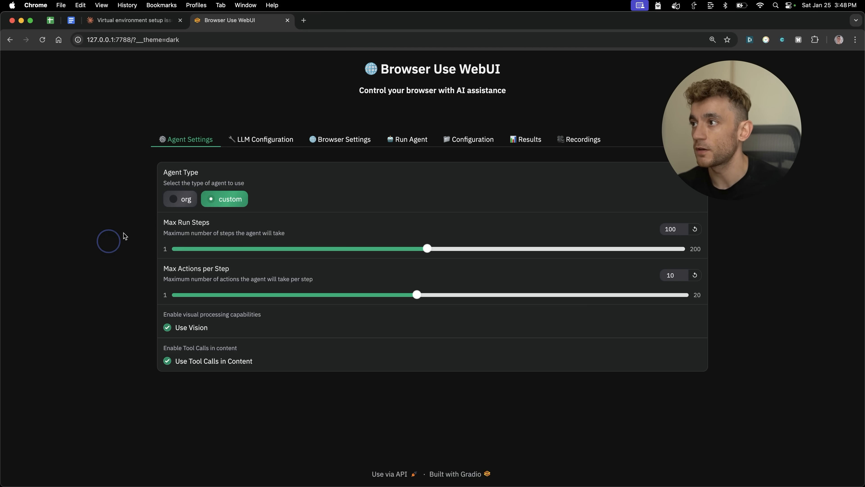
click(265, 139)
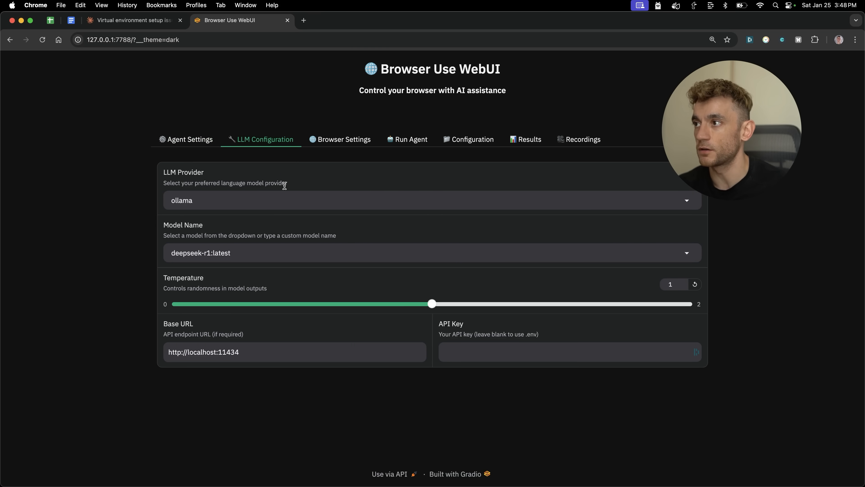
click(432, 200)
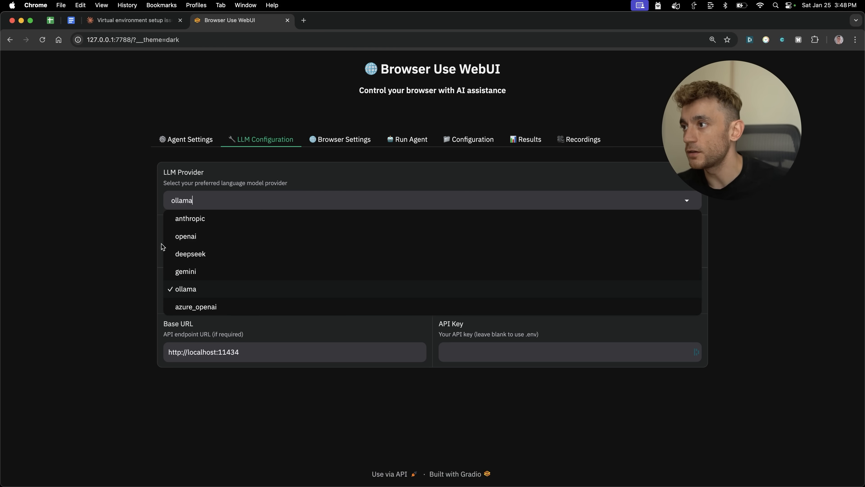
mouse_move(206, 259)
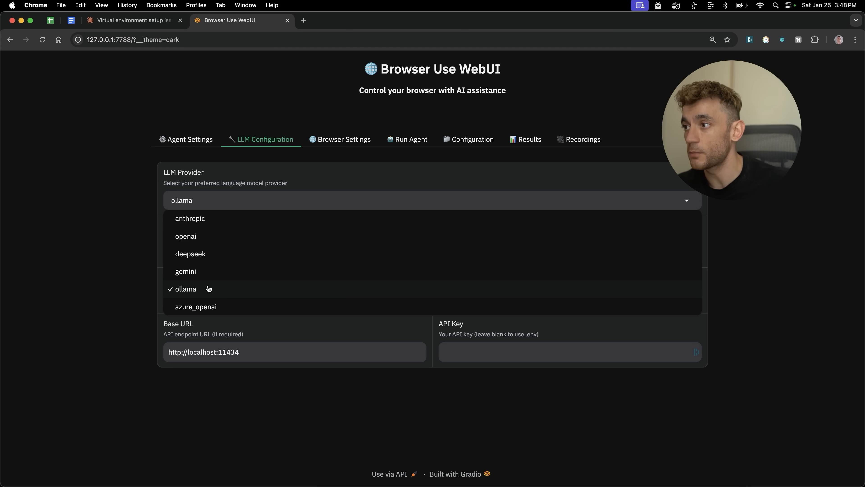
click(185, 289)
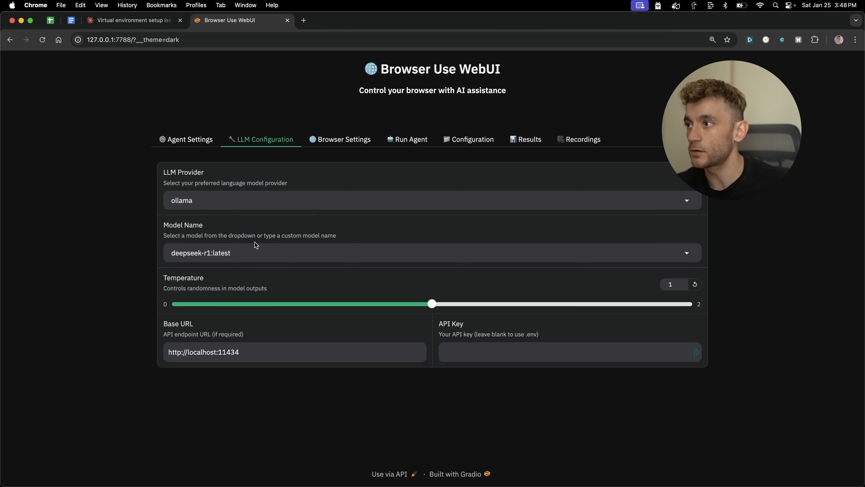
mouse_move(209, 343)
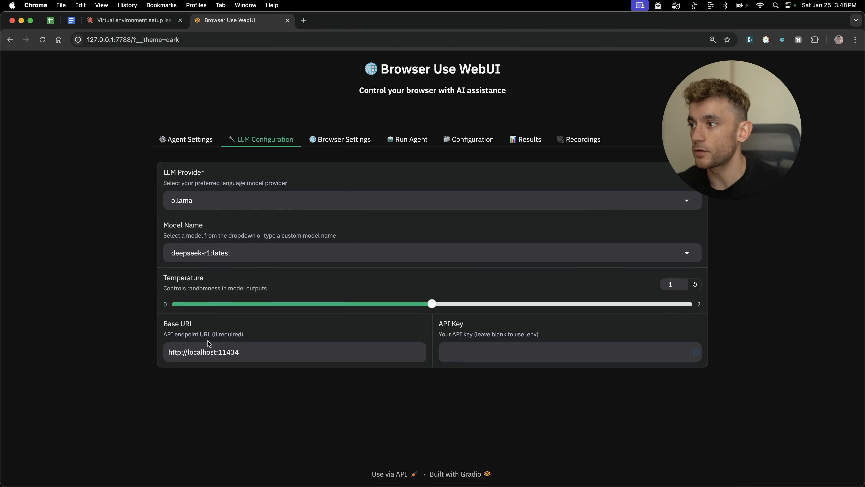
click(345, 139)
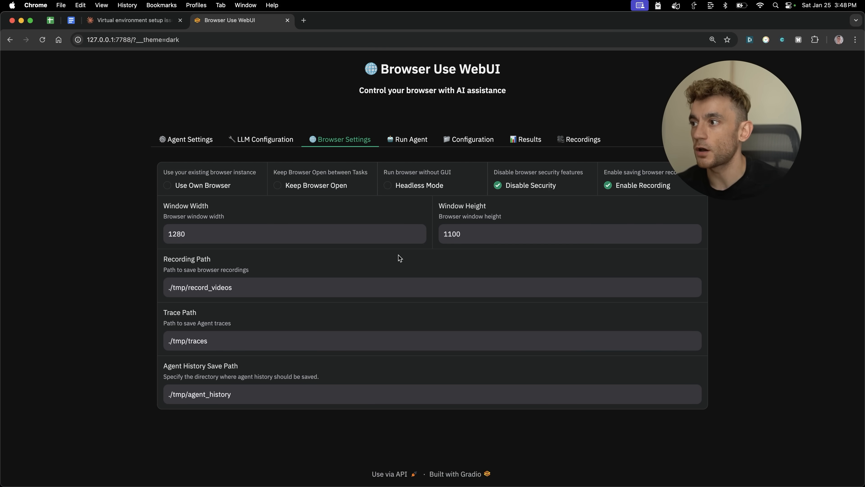
- Bring up the Run Agent page with the Google 'OpenAI' search task
click(407, 139)
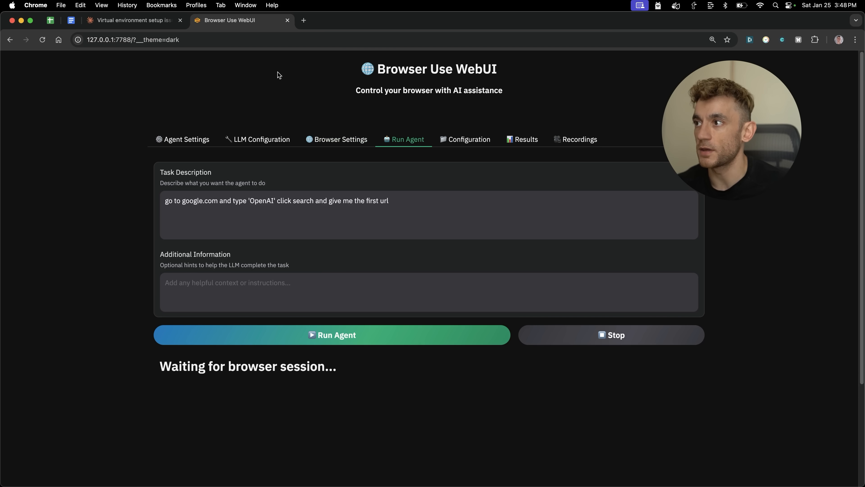
mouse_move(402, 190)
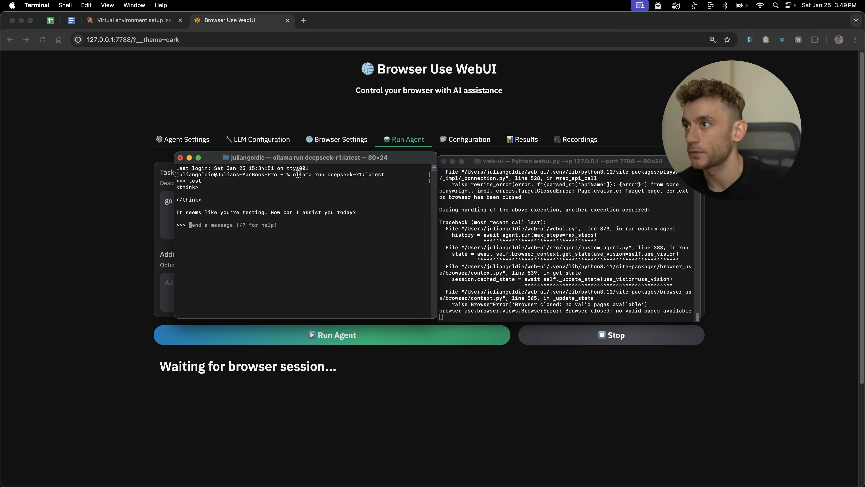
mouse_move(277, 245)
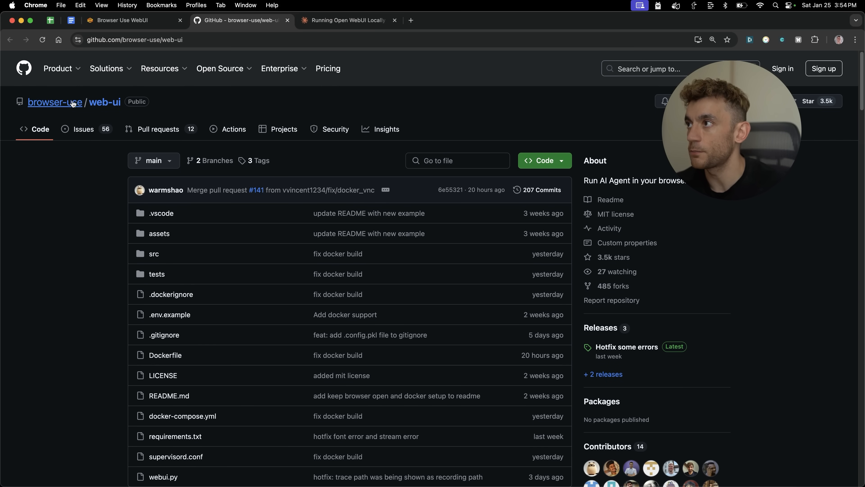
- Scroll the web-ui README to the local and Docker installation steps with git clone
scroll(down, 3)
text(clone)
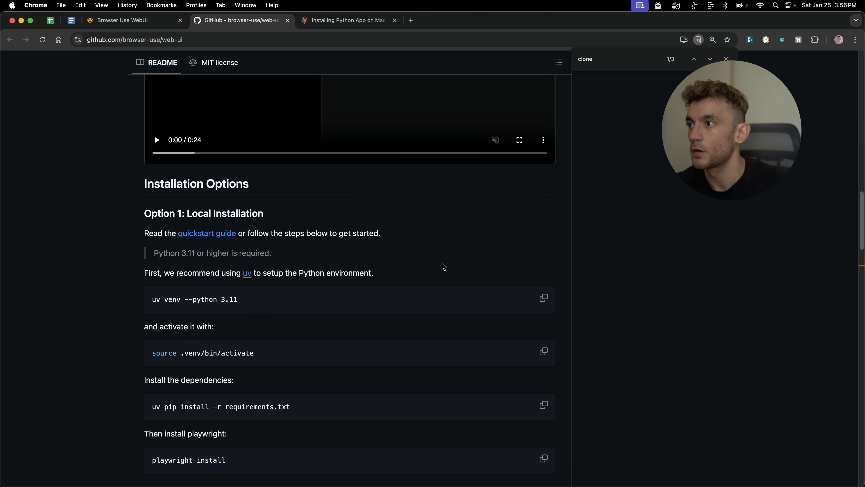
scroll(down, 3)
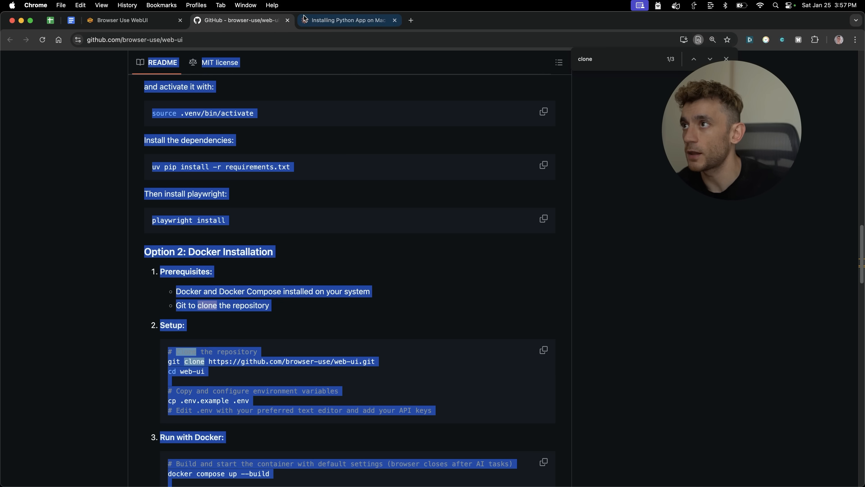
click(346, 21)
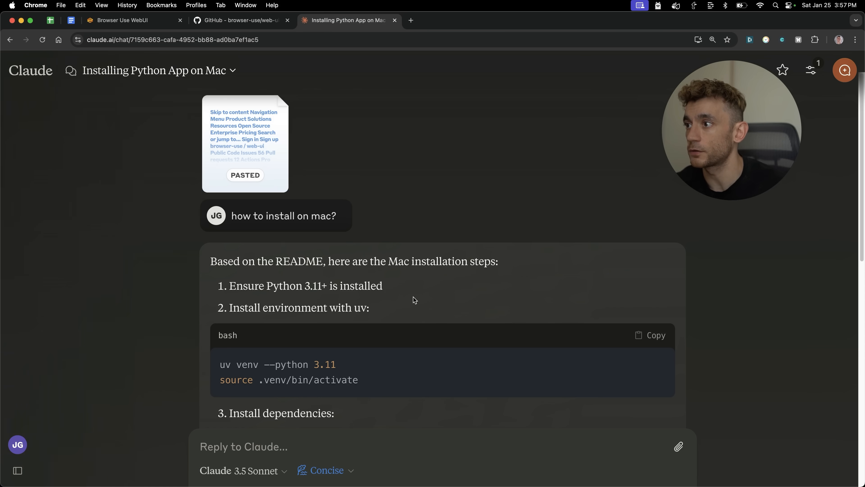
scroll(down, 3)
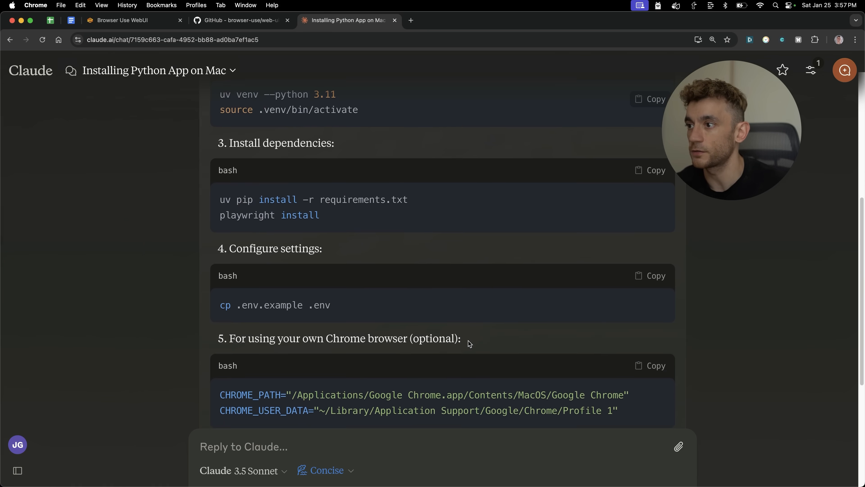
scroll(down, 3)
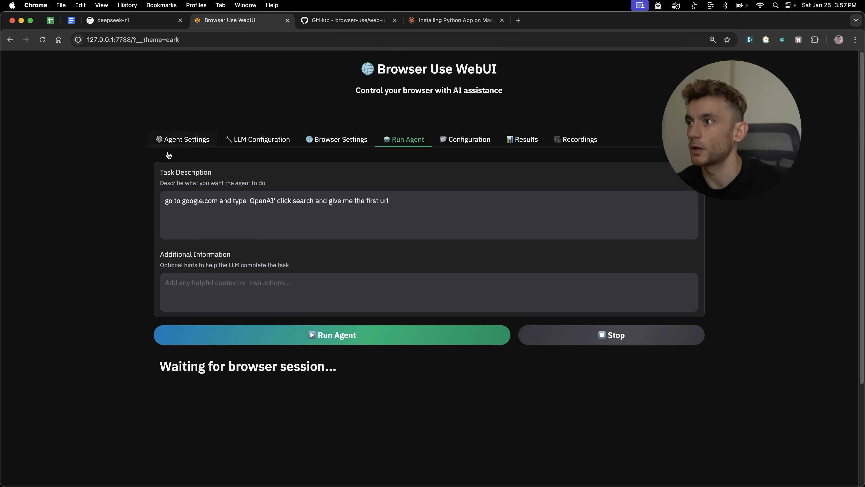
- Inspect the LLM settings showing openai with gpt-4o, then switch to the Ollama site
click(261, 139)
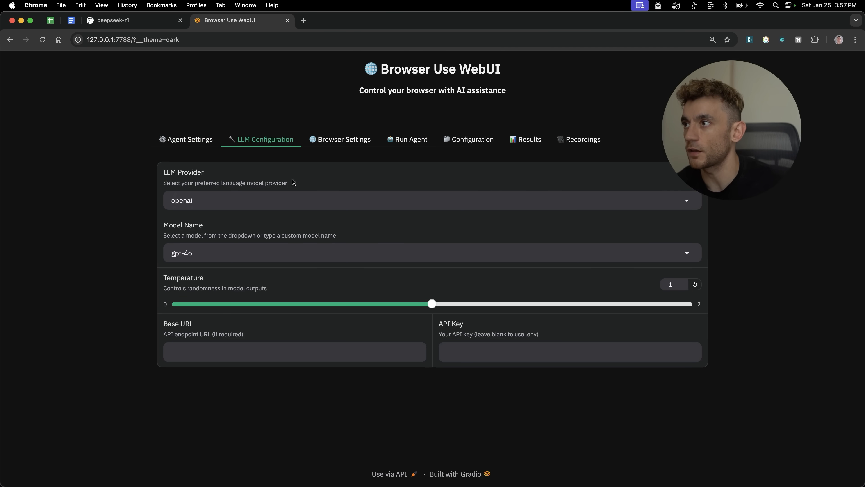
click(407, 139)
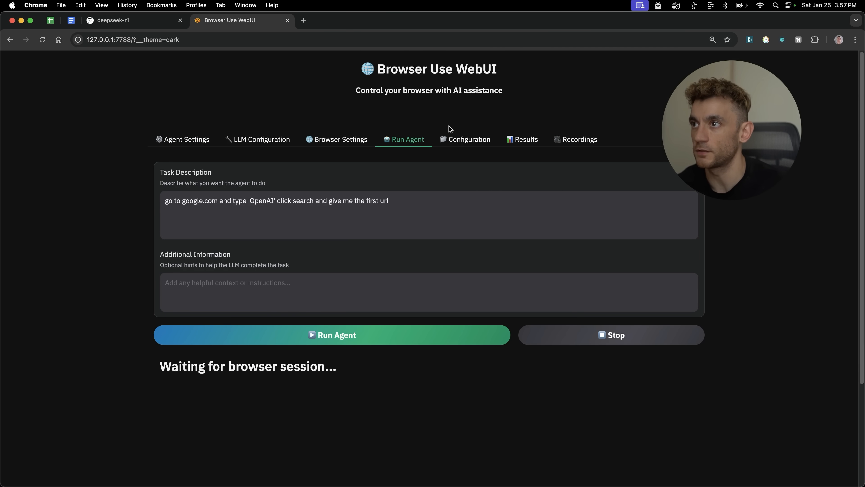
click(261, 139)
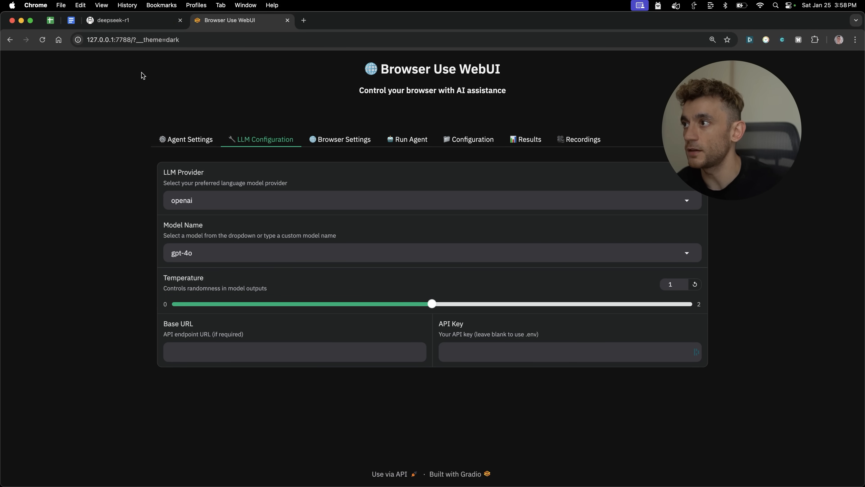
click(133, 20)
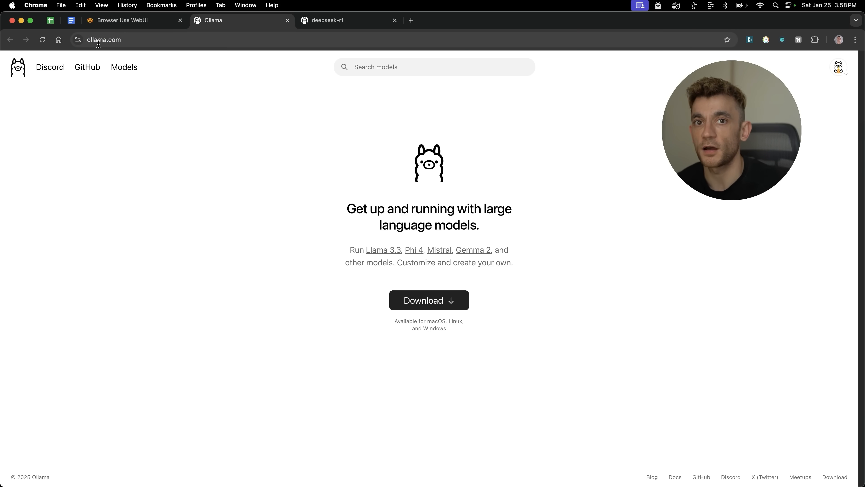
mouse_move(50, 41)
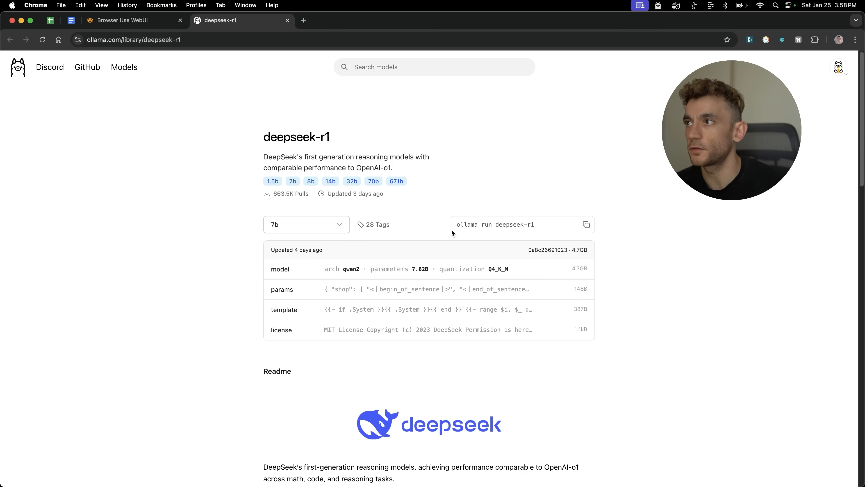
- Open Ollama's deepseek-r1 library page with its run command and 7b details
click(434, 67)
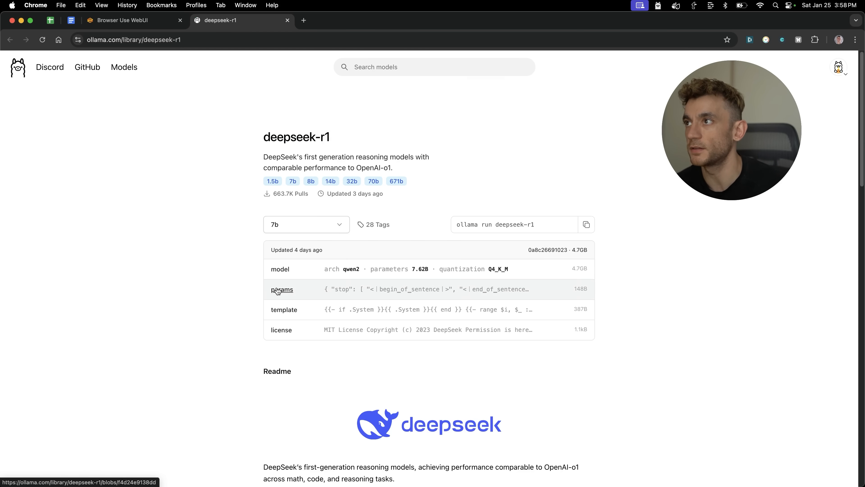
click(586, 224)
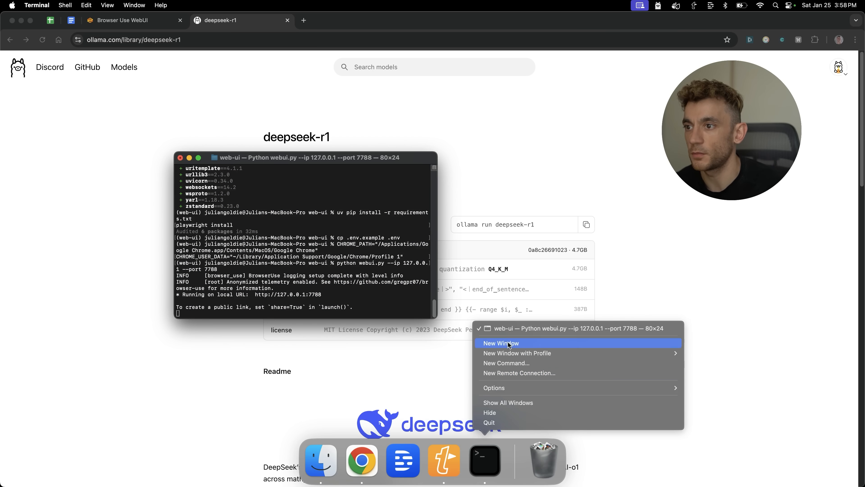
- In a new Terminal window list Ollama models and run 'ollama run deepseek-r1:latest'
click(502, 342)
text(ollama list)
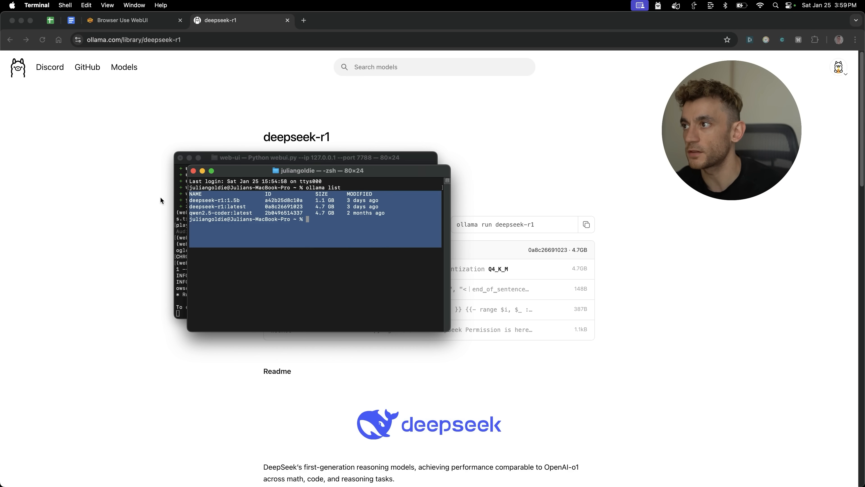
double_click(237, 207)
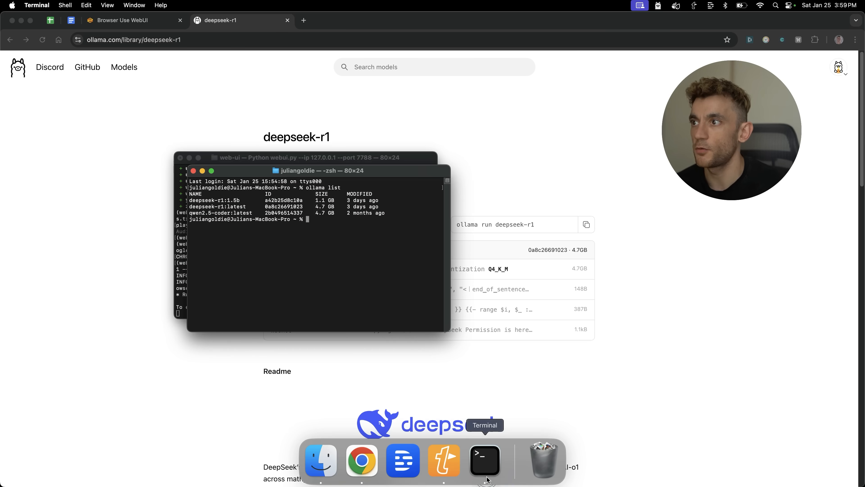
text(ollama run deepseek-r1:latest)
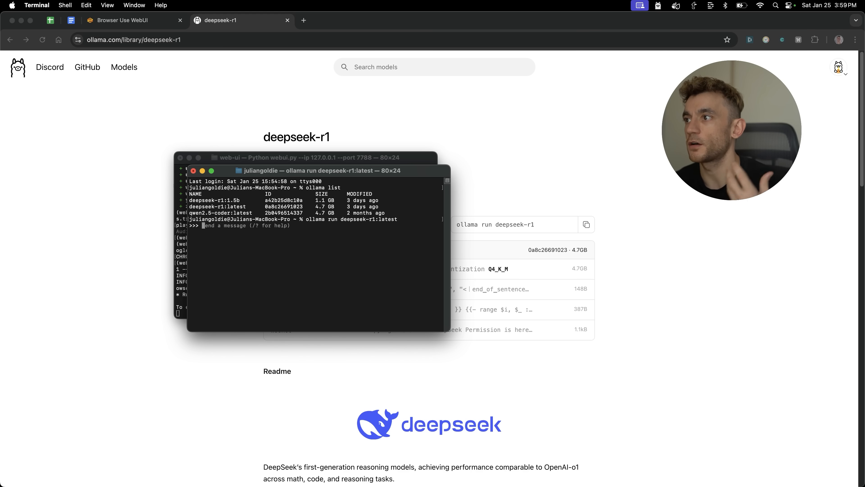
text(wha)
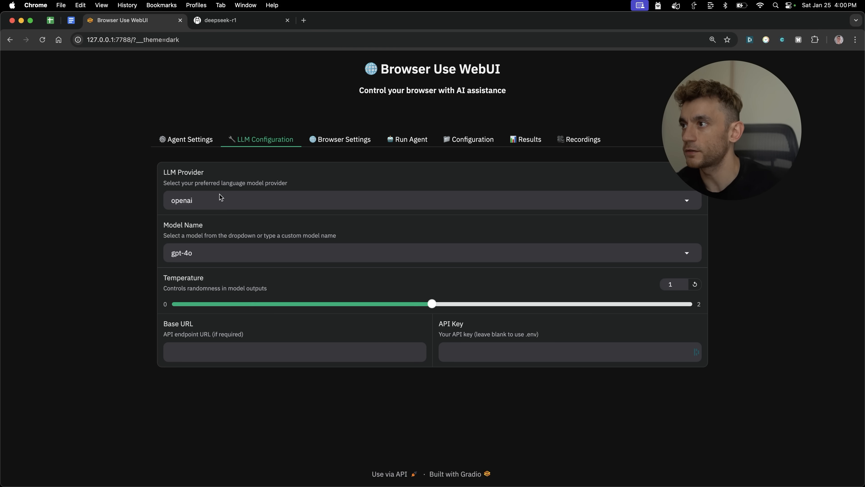
click(431, 200)
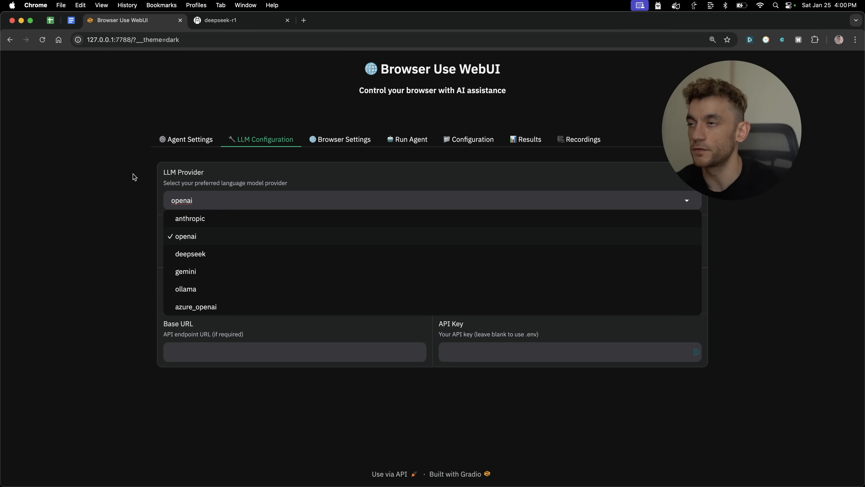
click(185, 236)
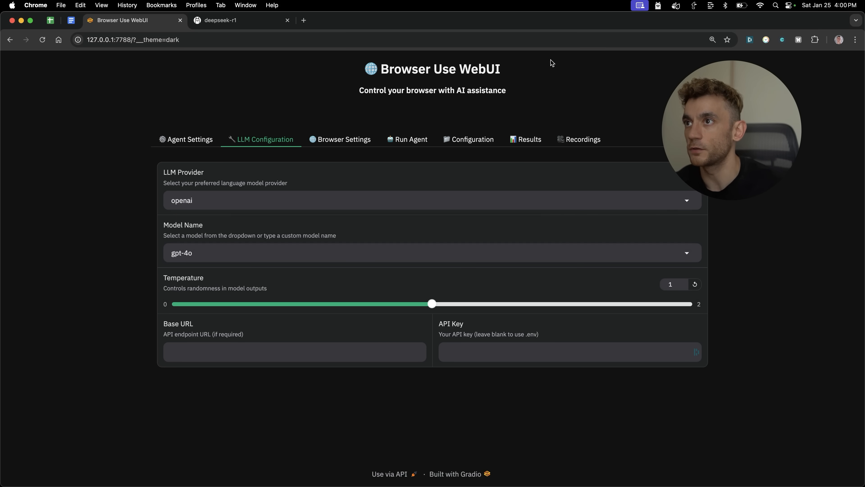
click(432, 200)
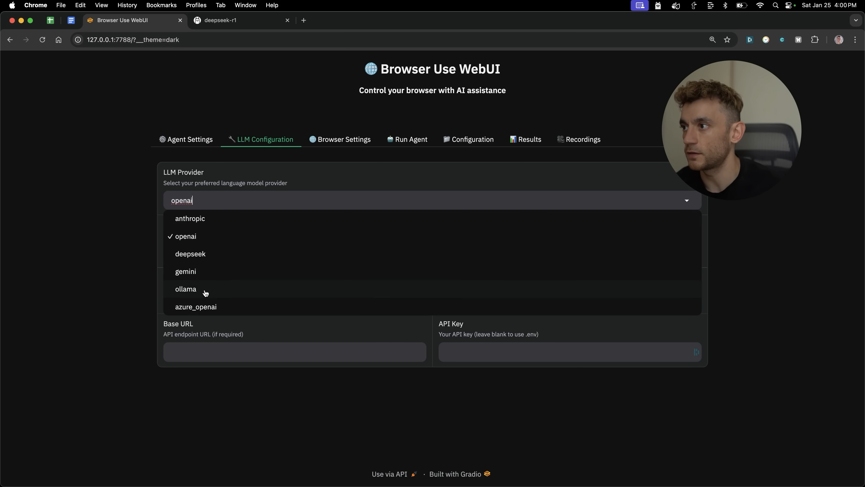
click(186, 289)
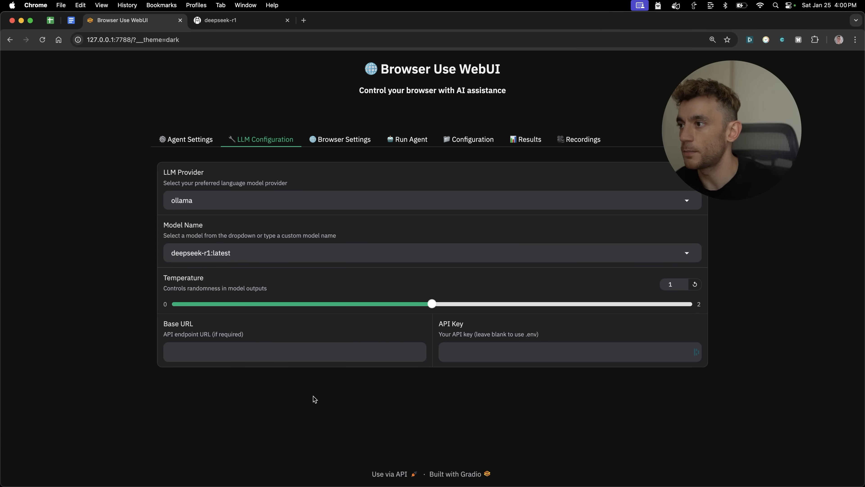
text(http://localhost:11434)
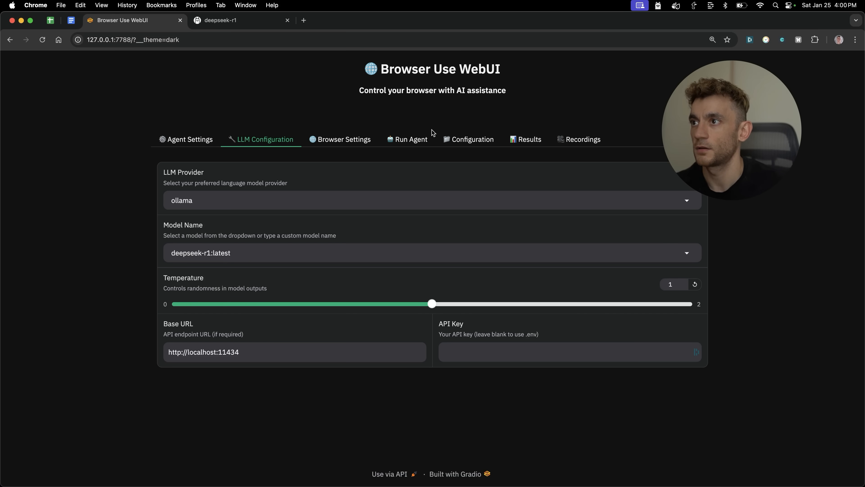
- Select the Google 'OpenAI' search task text on the Run Agent page
click(407, 140)
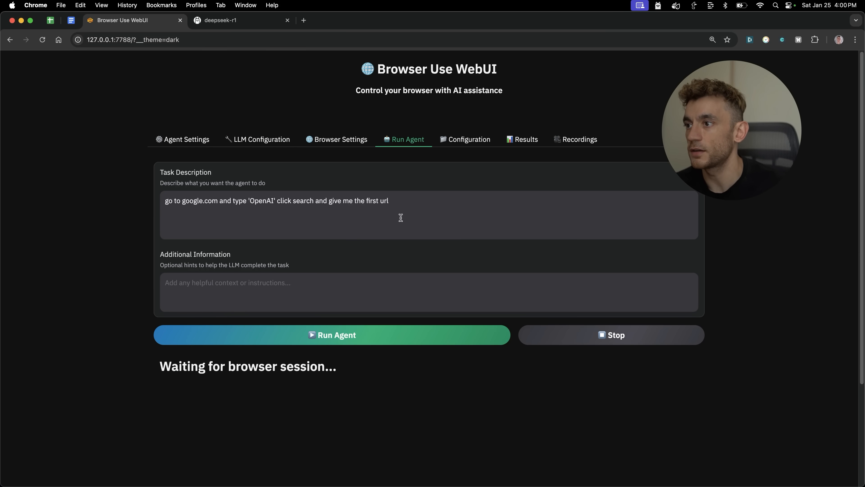
triple_click(276, 200)
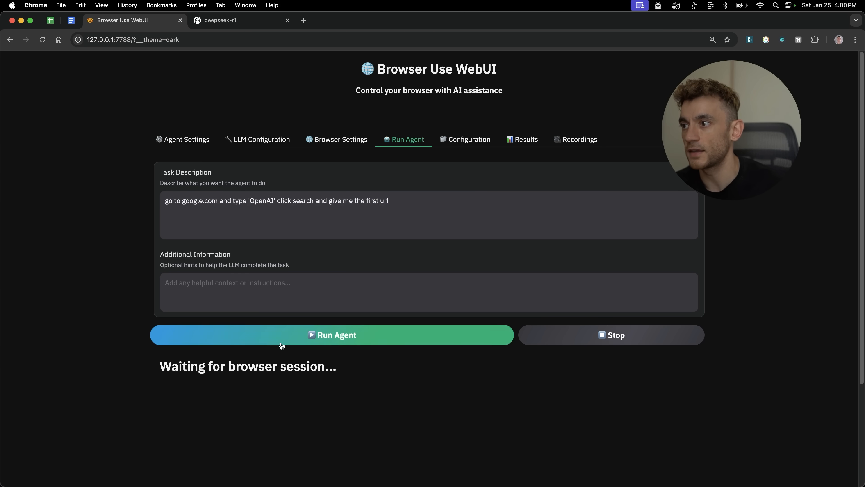
mouse_move(118, 290)
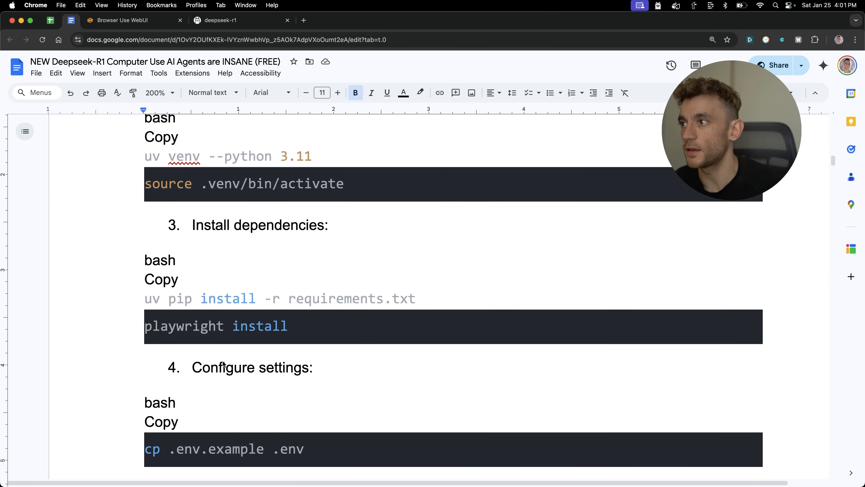
- Read the Google Docs notes on installation, Ollama commands and WebUI setup, then return to WebUI
scroll(down, 3)
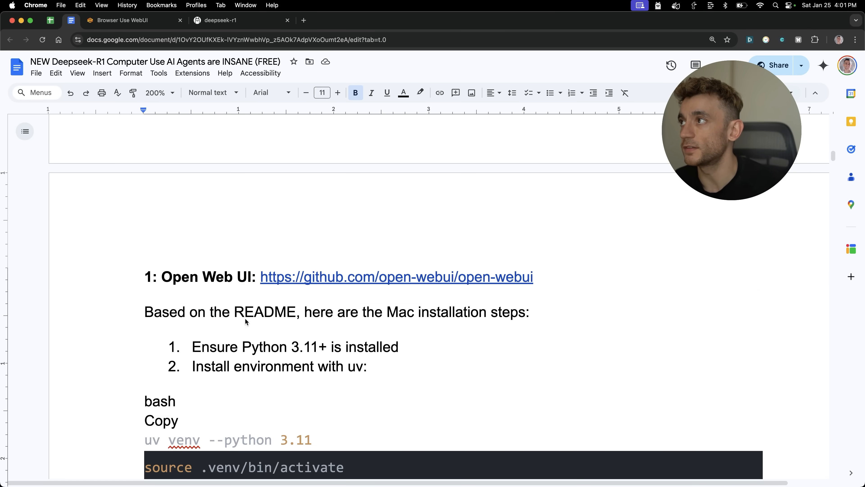
scroll(down, 3)
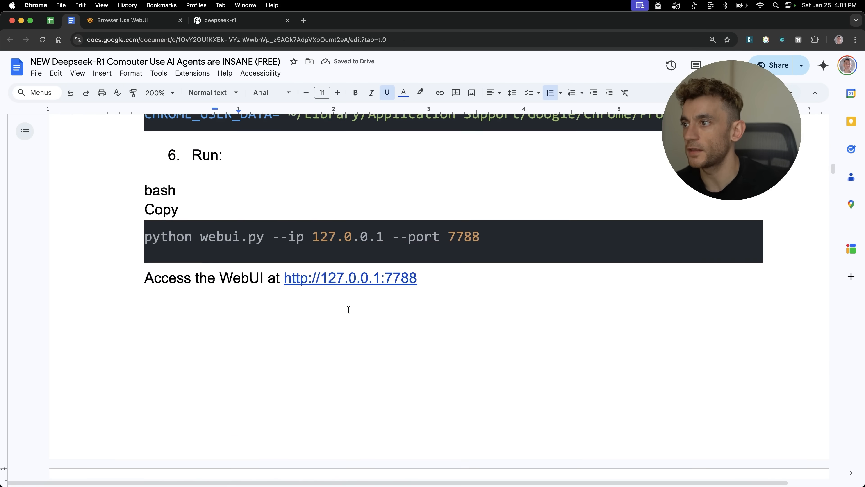
scroll(down, 3)
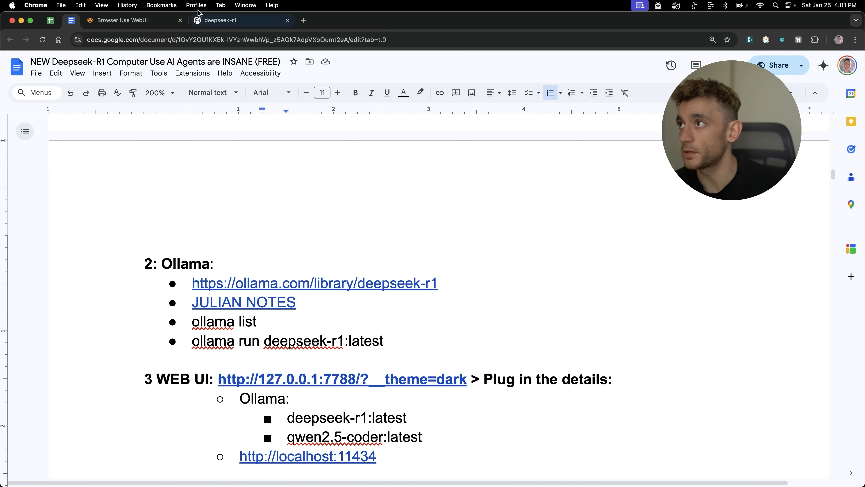
click(132, 20)
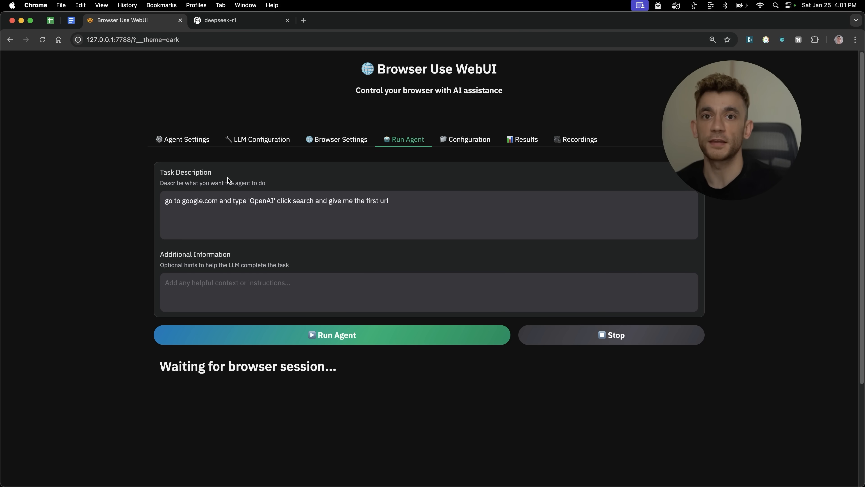
- Switch the LLM provider to Gemini with gemini-2.0-flash-exp after checking the deepseek-r1 page
click(261, 139)
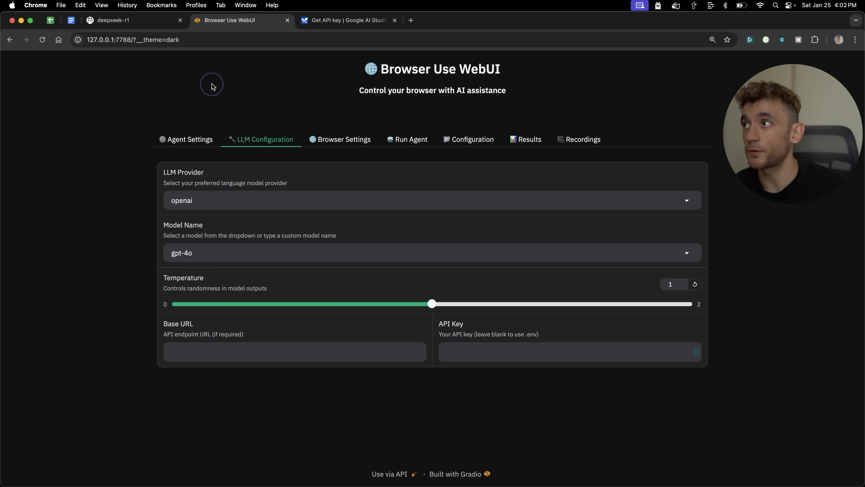
click(132, 20)
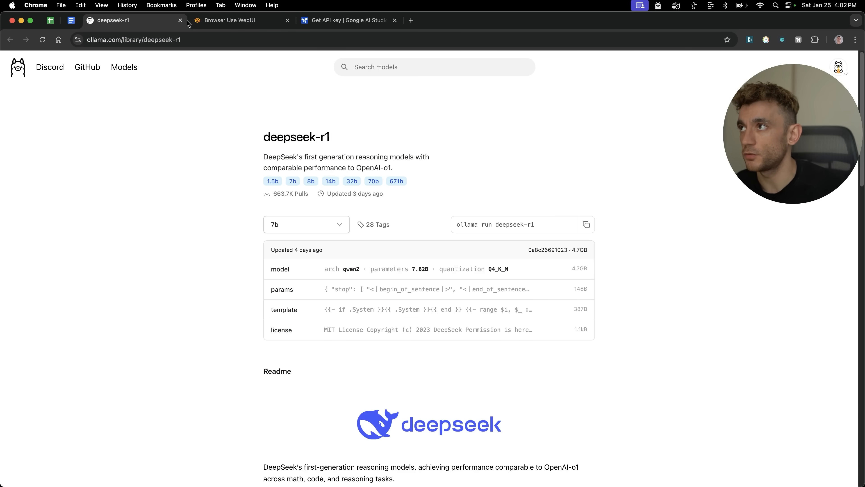
click(231, 20)
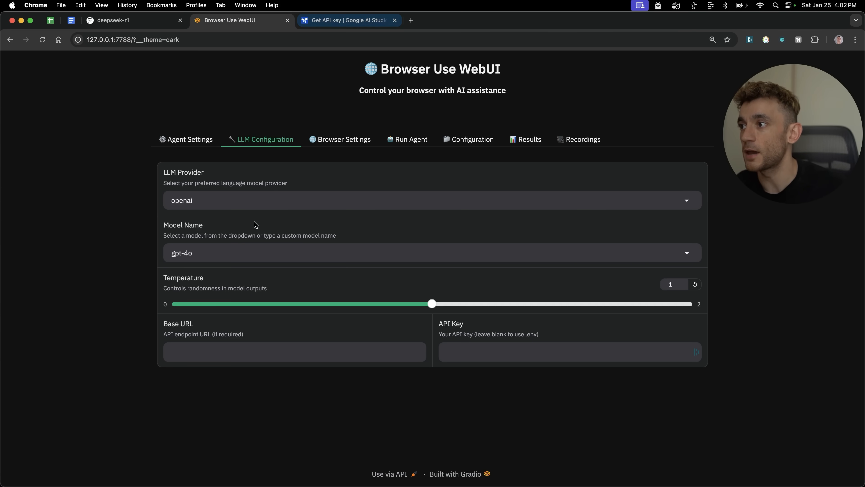
click(432, 200)
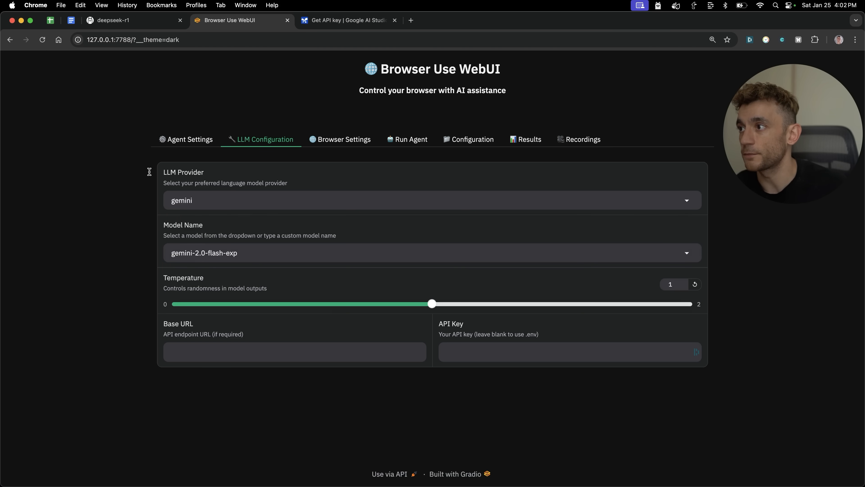
- Create a new Gemini API key in an existing Google AI Studio project and copy it
click(348, 21)
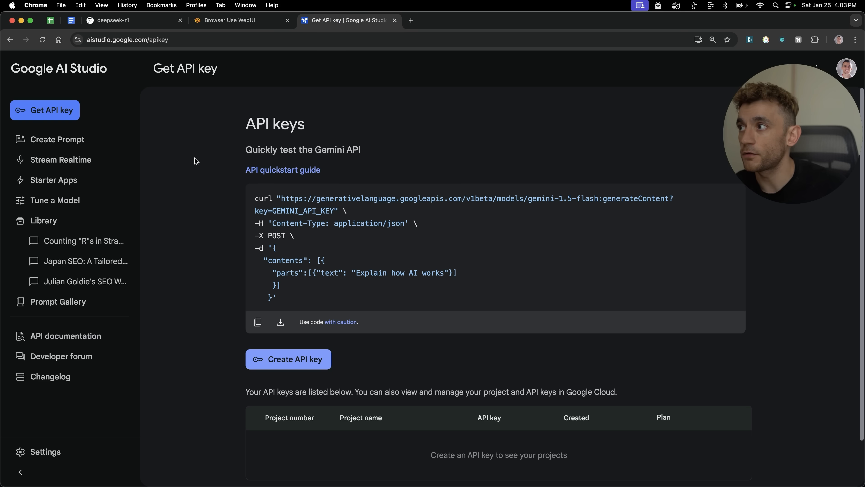
mouse_move(257, 322)
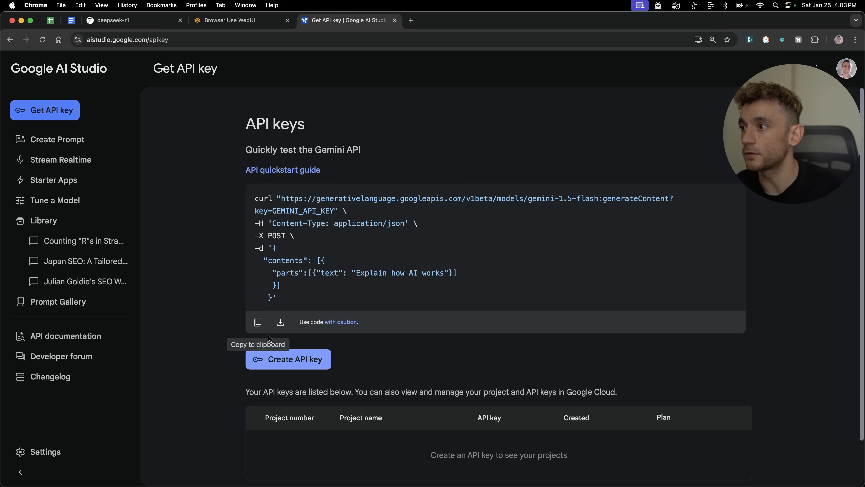
mouse_move(281, 297)
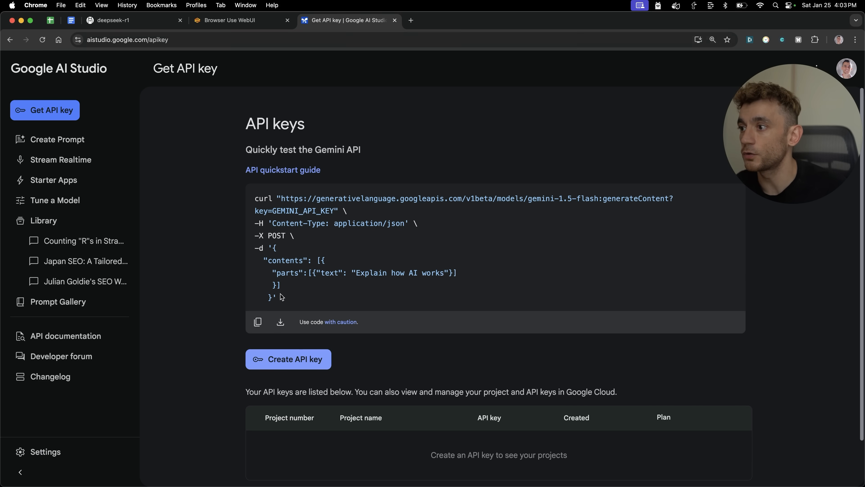
click(288, 359)
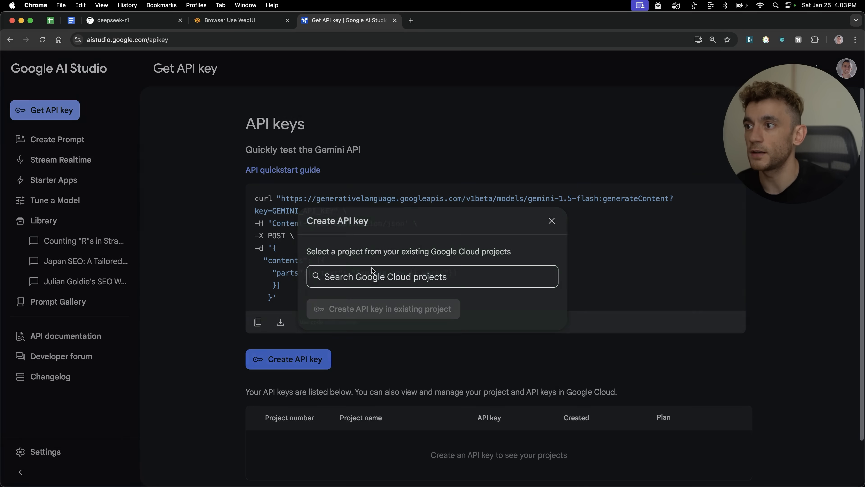
click(383, 308)
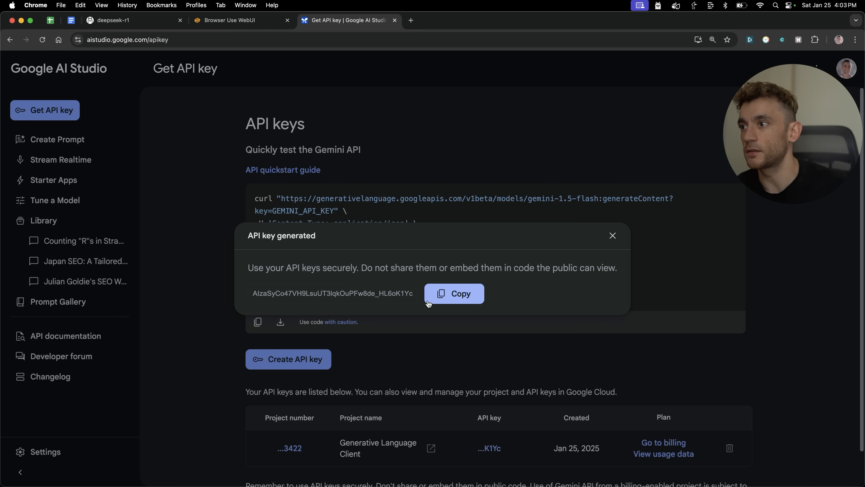
click(242, 20)
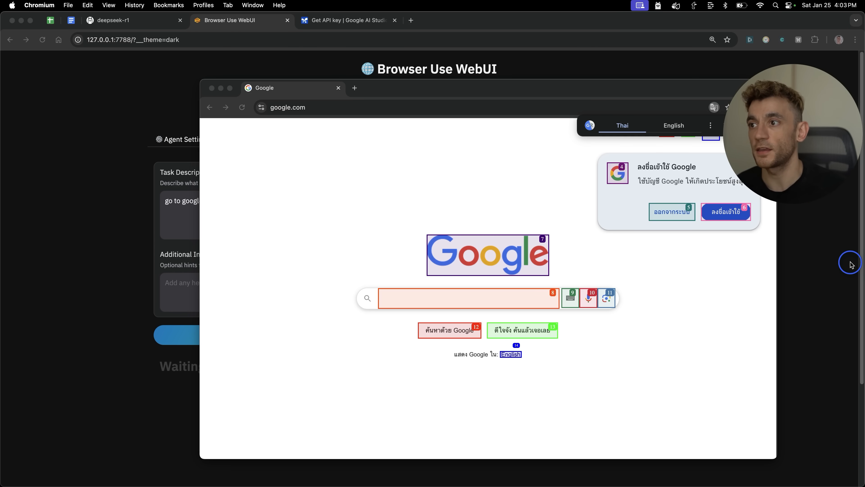
- Run the agent so its Chromium window searches Google for 'OpenAI'
text(OpenAI)
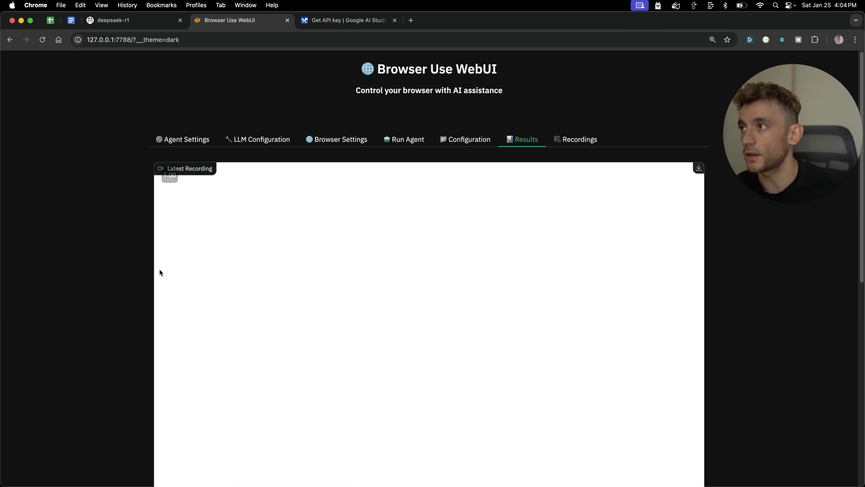
scroll(down, 3)
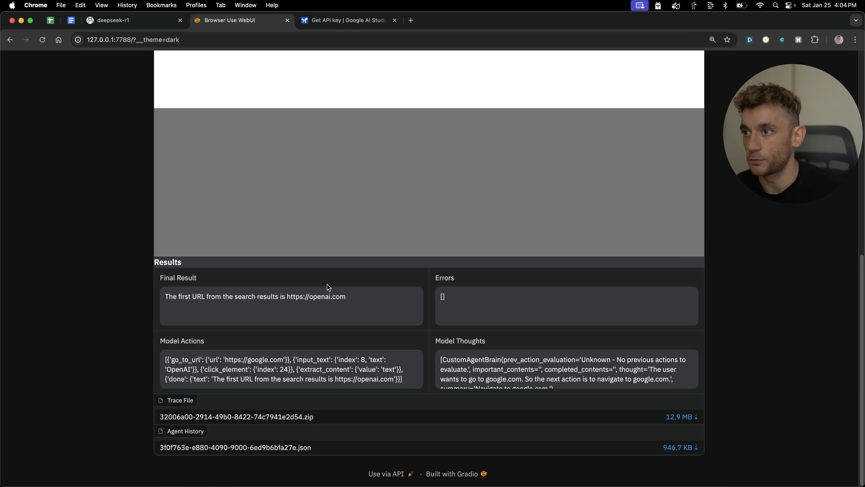
drag(177, 296, 346, 297)
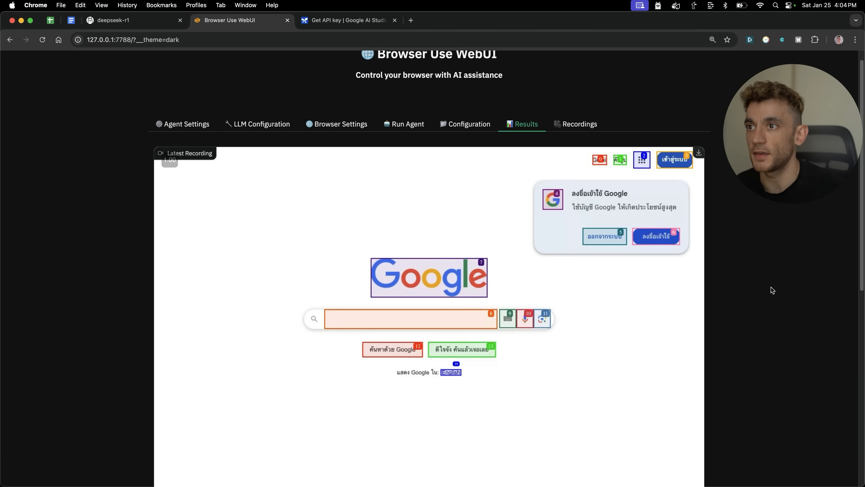
scroll(down, 3)
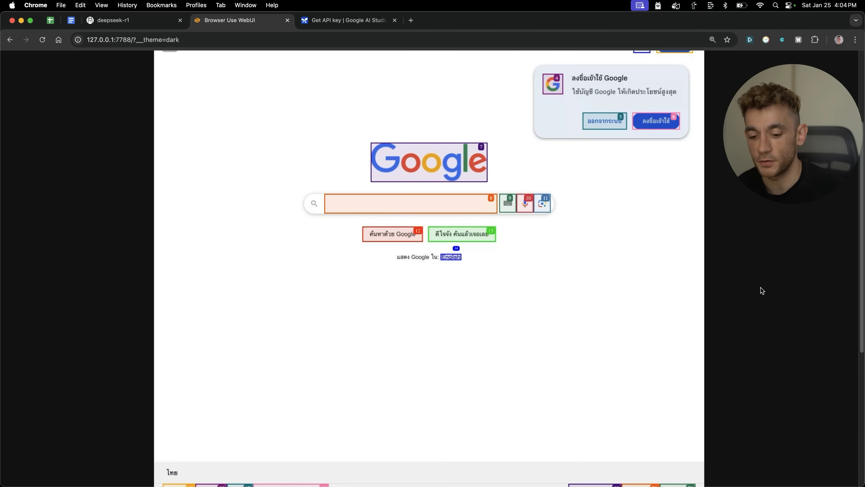
text(OpenAI)
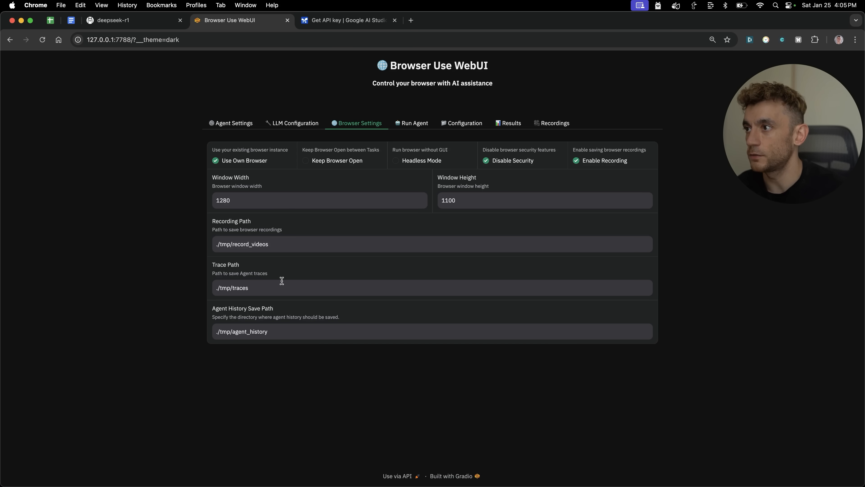
- Review Results and Recordings, then return via Browser Settings to the gemini-2.0-flash-exp LLM Configuration
click(268, 243)
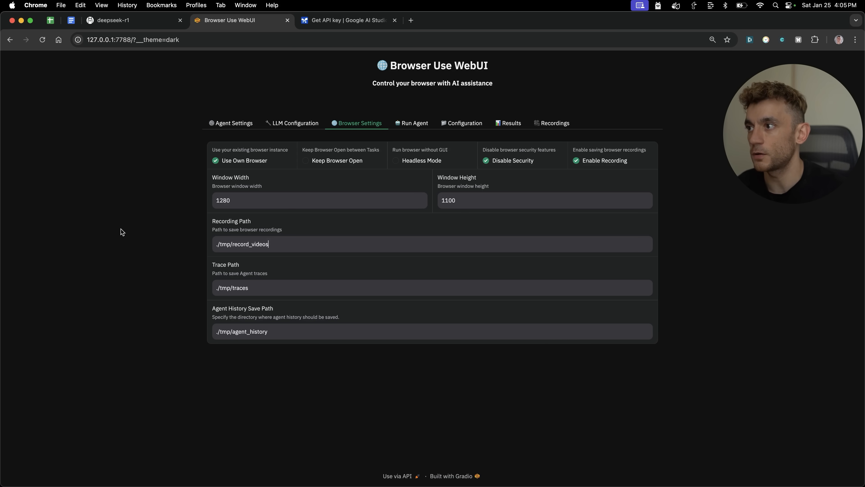
click(507, 123)
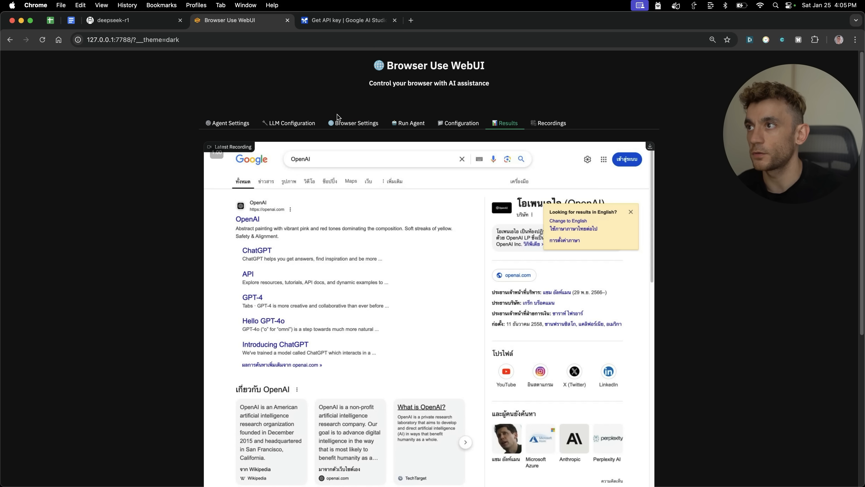
click(551, 123)
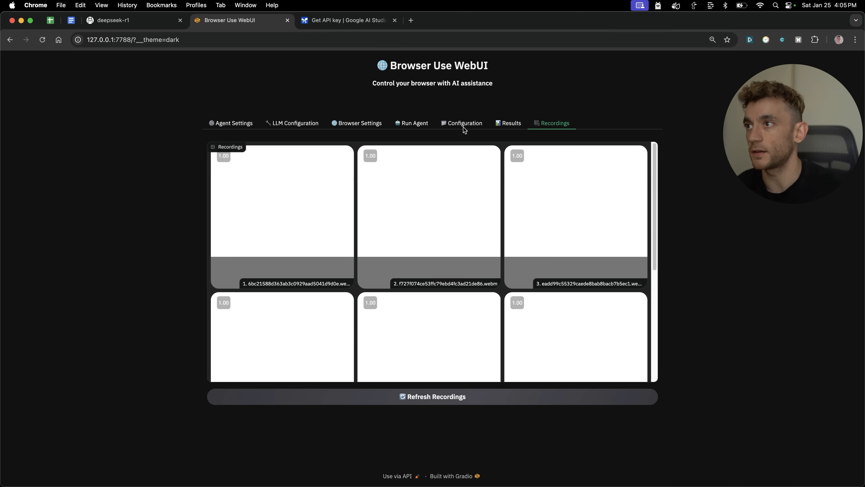
click(360, 123)
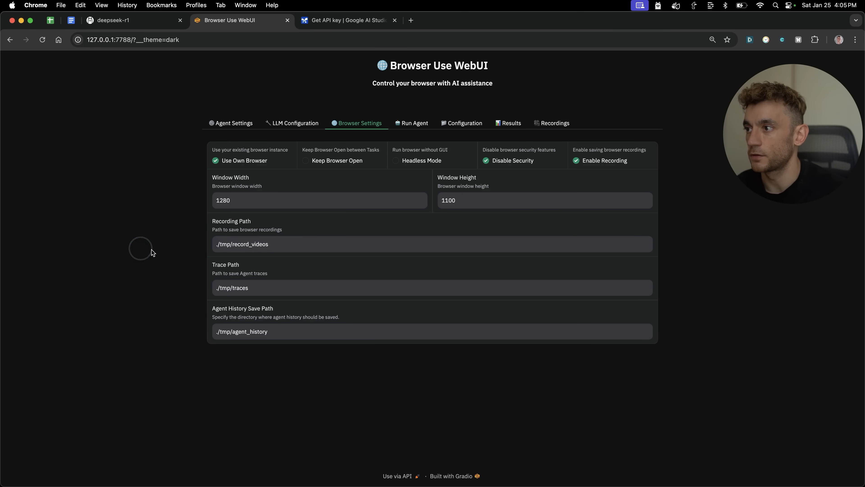
click(296, 123)
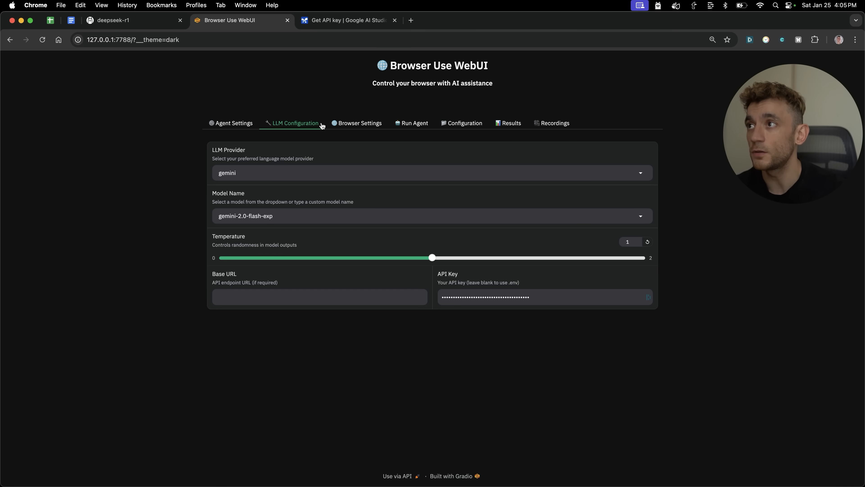
click(433, 173)
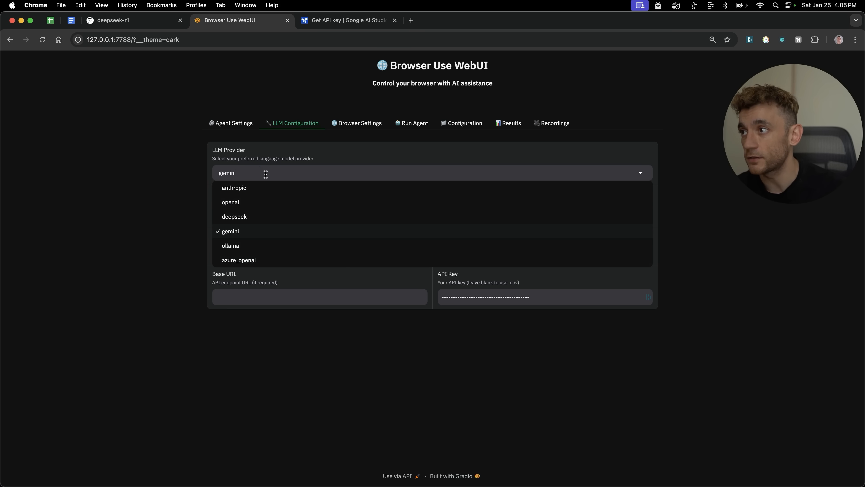
click(230, 231)
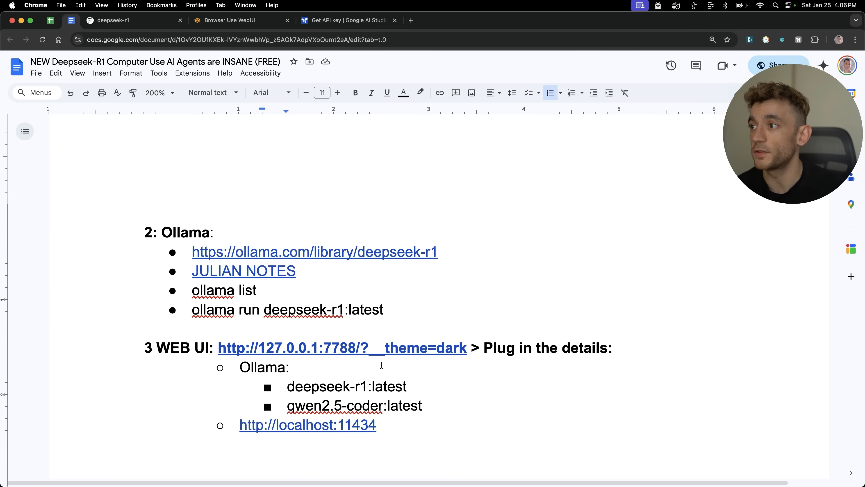
scroll(down, 3)
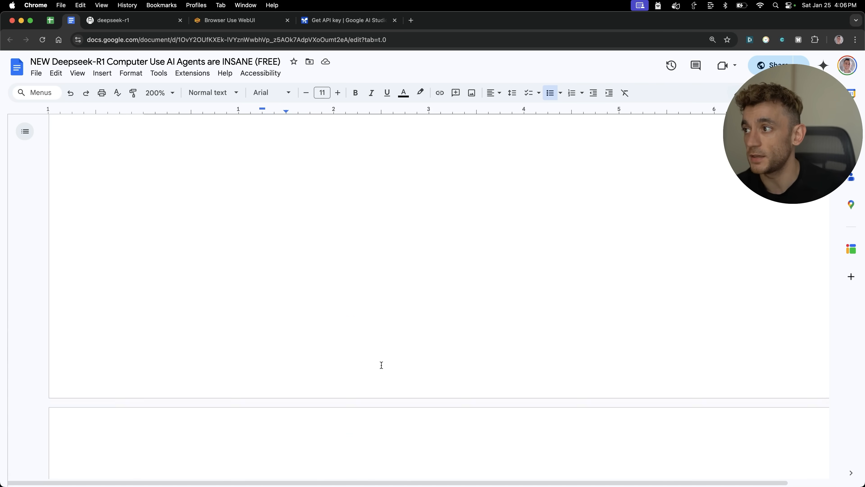
click(238, 20)
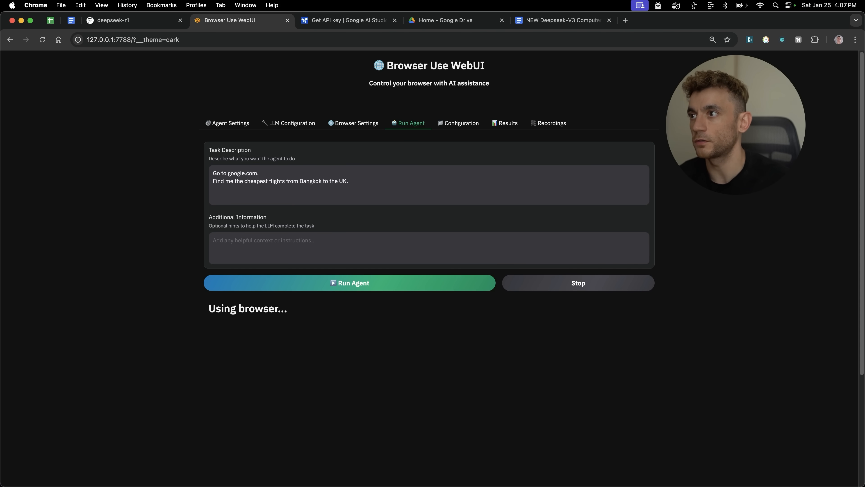
- Add 'in July' to the task and have the agent search Google for cheapest Bangkok-to-UK flights in July
text(in July)
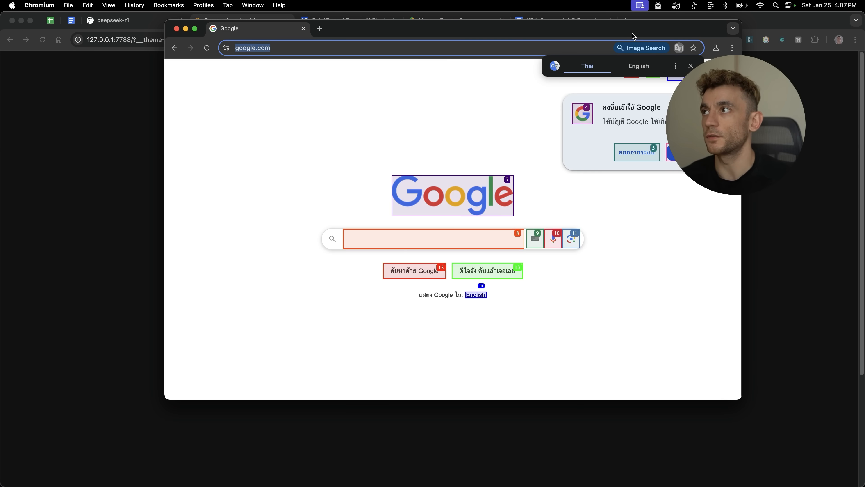
text(cheapest flights from Bangkok to the UK in July)
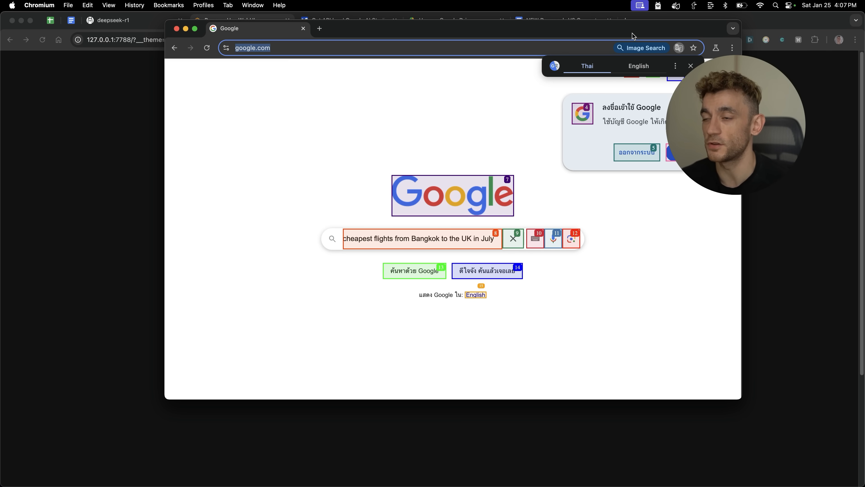
key(Enter)
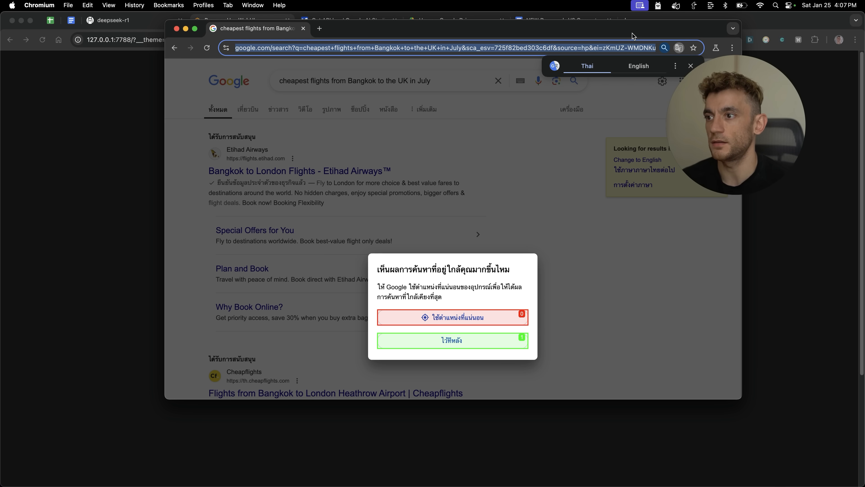
click(452, 340)
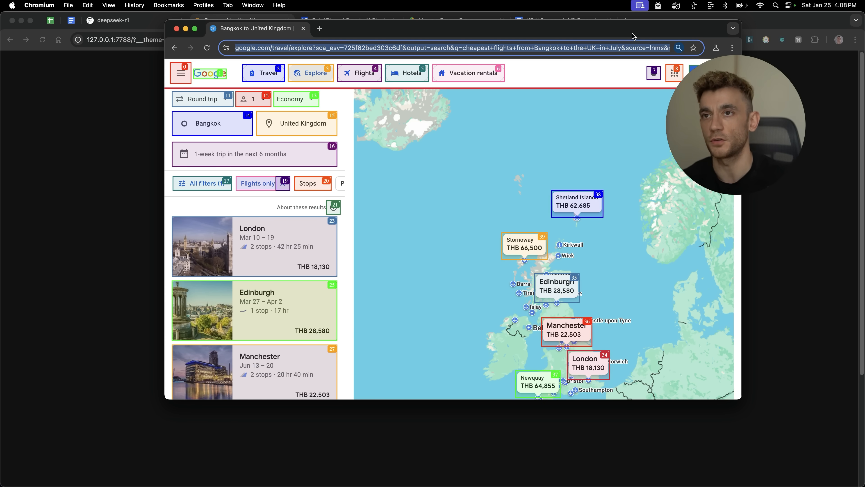
- Set the Explore trip dates to a one-week trip in May, showing London at THB 21,127
click(254, 153)
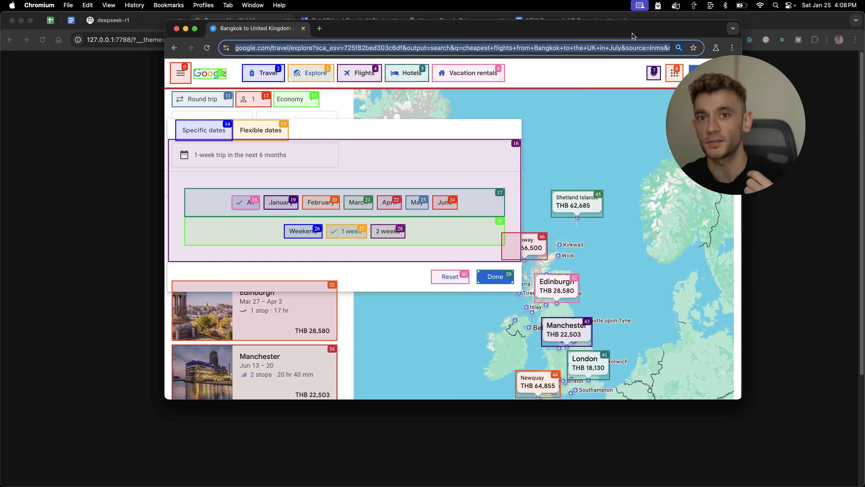
click(418, 202)
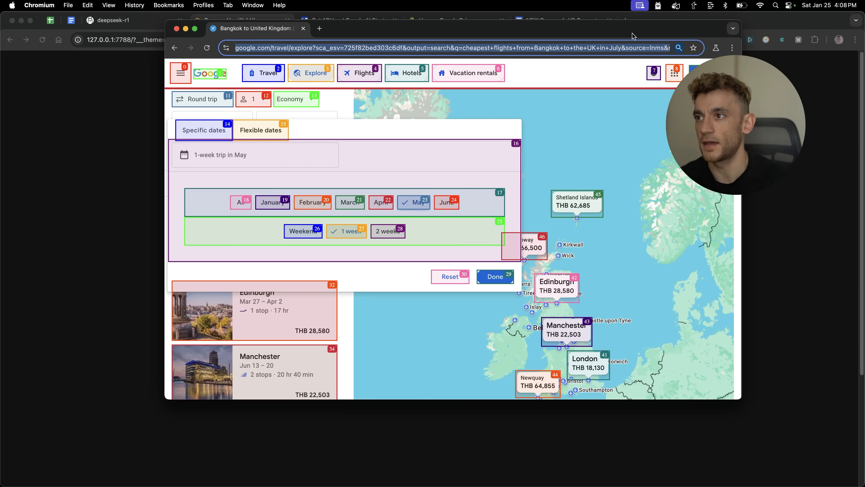
click(494, 276)
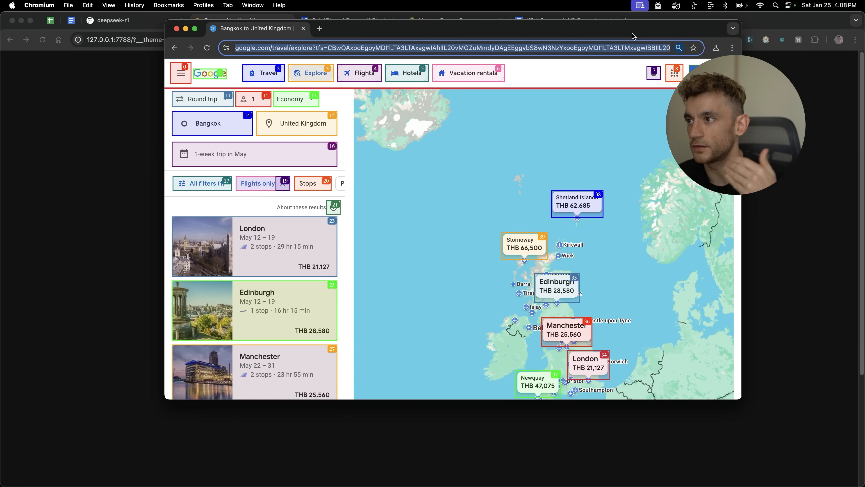
click(254, 155)
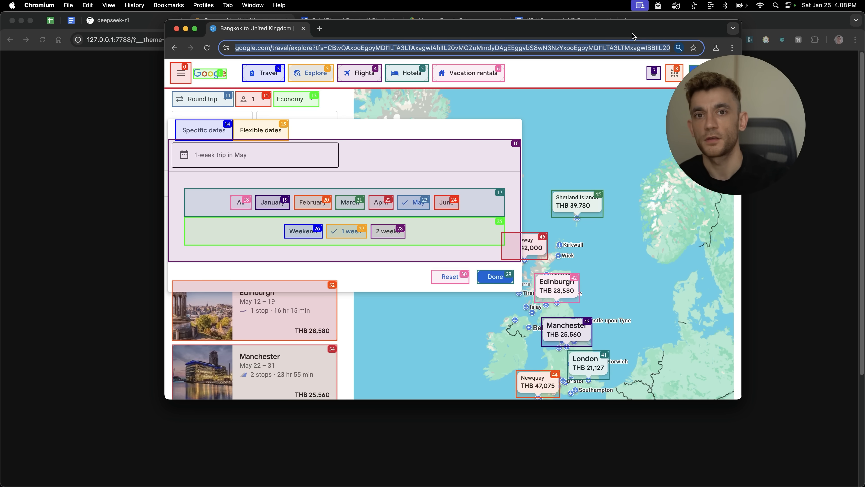
click(359, 202)
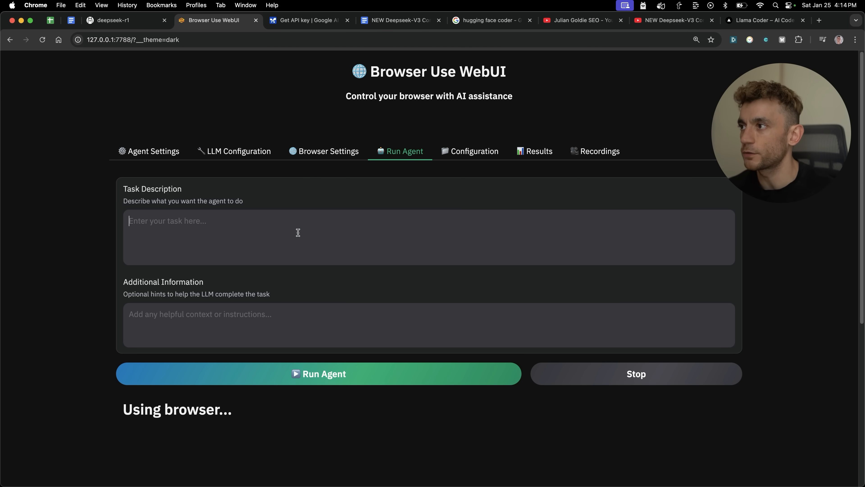
- Enter the llamacoder SEO agency 'simple landing page - 1 page website' task and run the agent
text(Go to https://llamacoder.together.ai/ > Direct chat > And start building out an SEO agency website.)
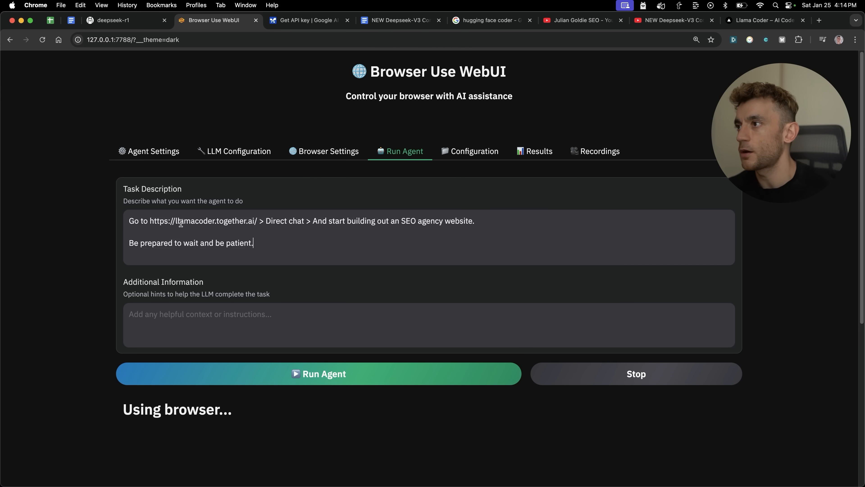
double_click(163, 220)
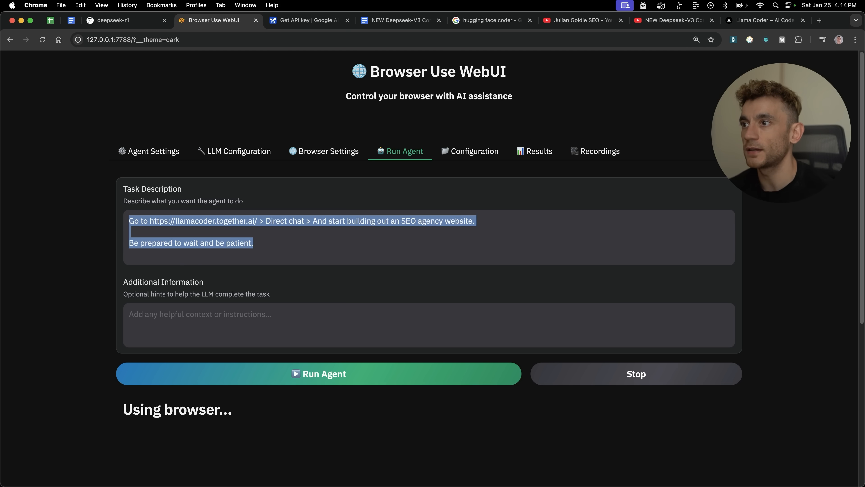
click(307, 209)
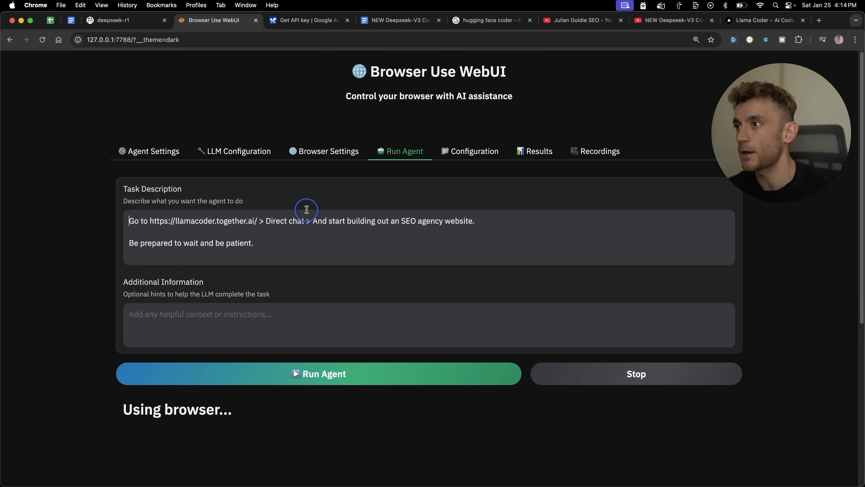
text(1 page website)
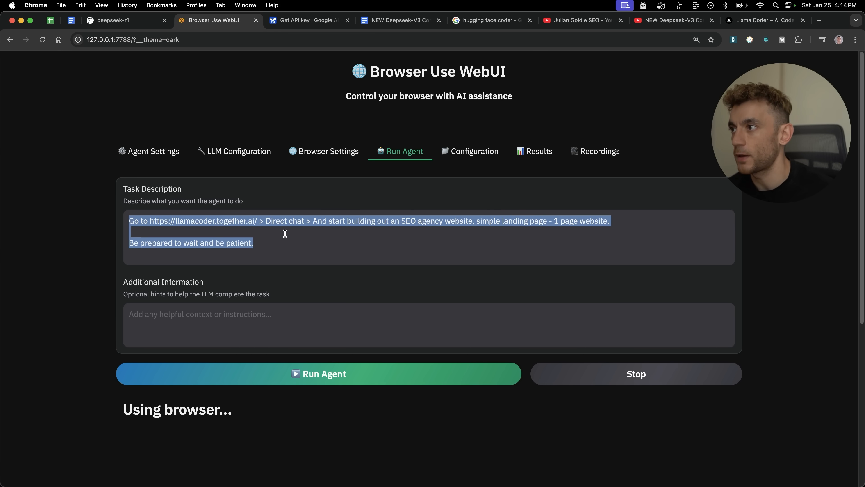
click(318, 373)
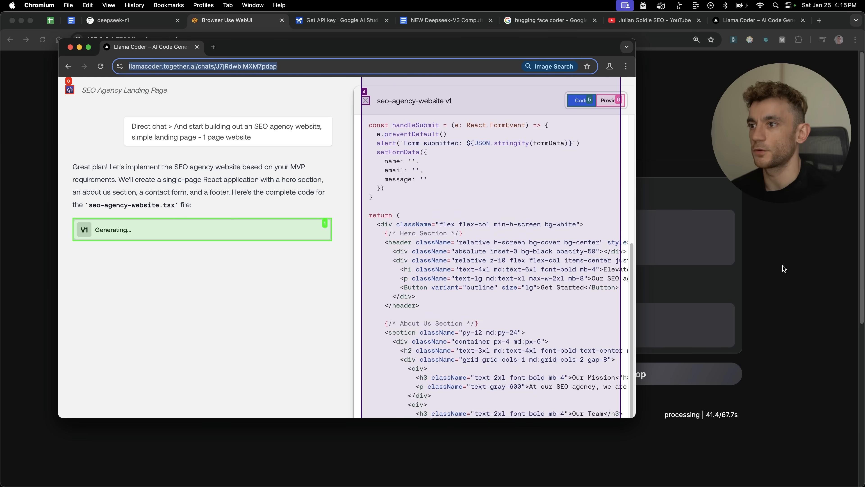
- Watch llamacoder generate the seo-agency-website code in the agent's Chromium window
scroll(down, 3)
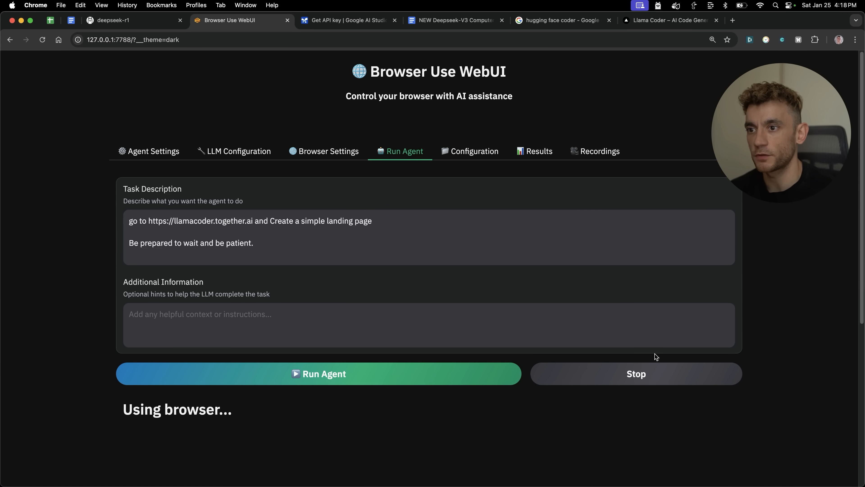
- Run the simpler llamacoder task and wait for the generated To-Do List app preview
click(636, 373)
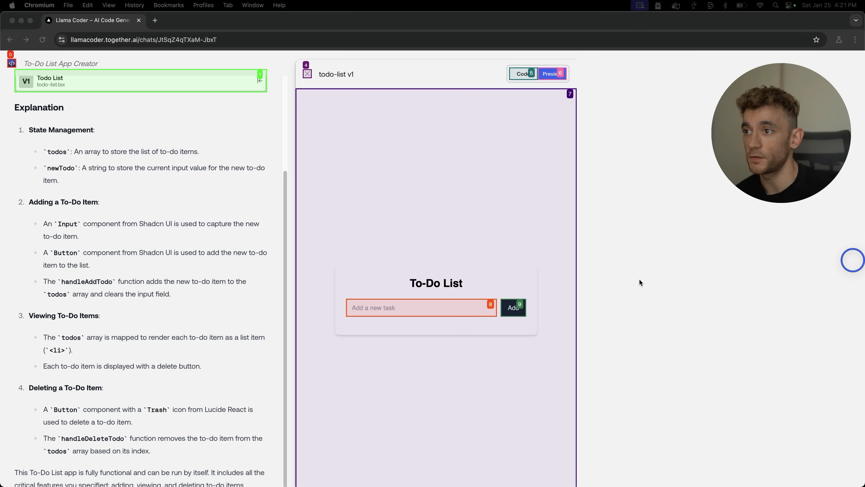
- Add a 'test' item to the generated To-Do List app and bring the WebUI back to front
text(test)
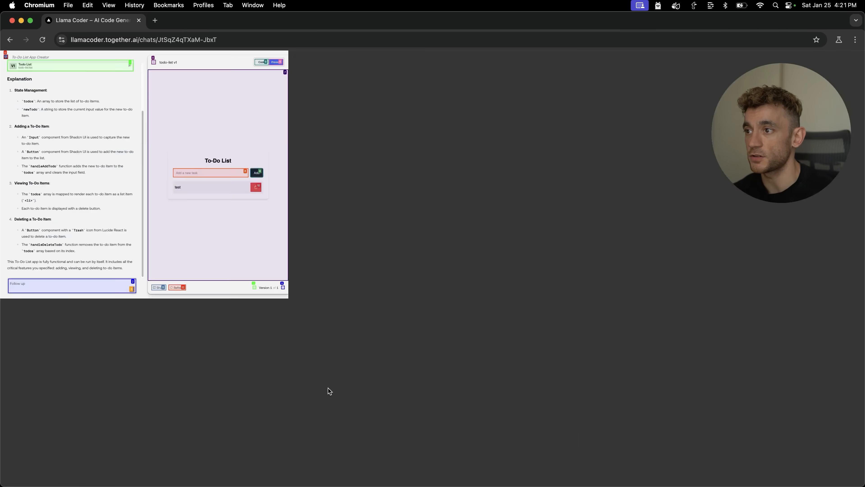
click(241, 20)
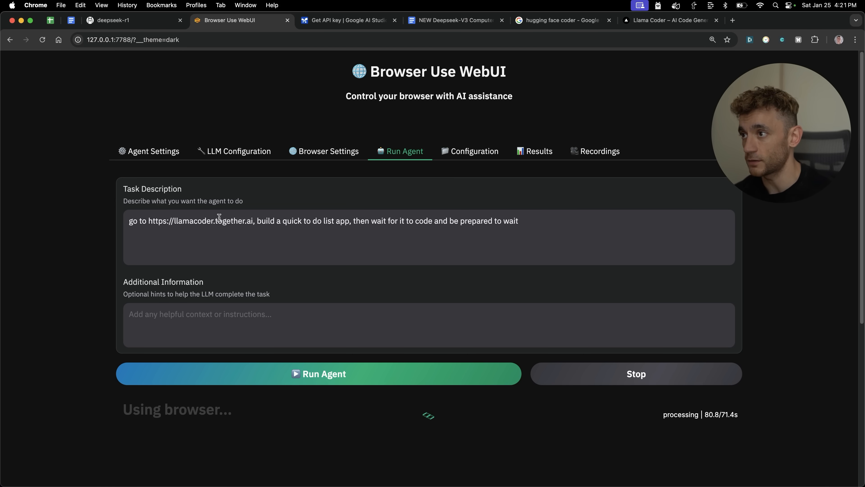
- Replace the task description with 'Go to youtube, do a competitor analysis...'
triple_click(323, 220)
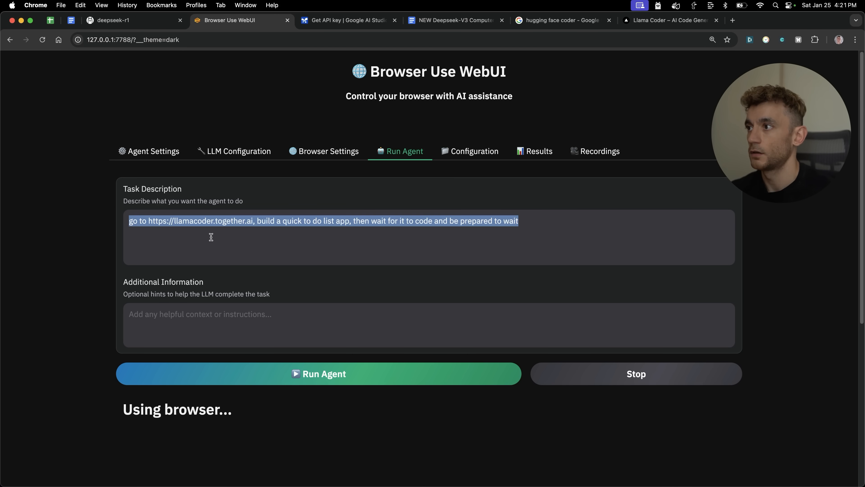
text(Go to youtube)
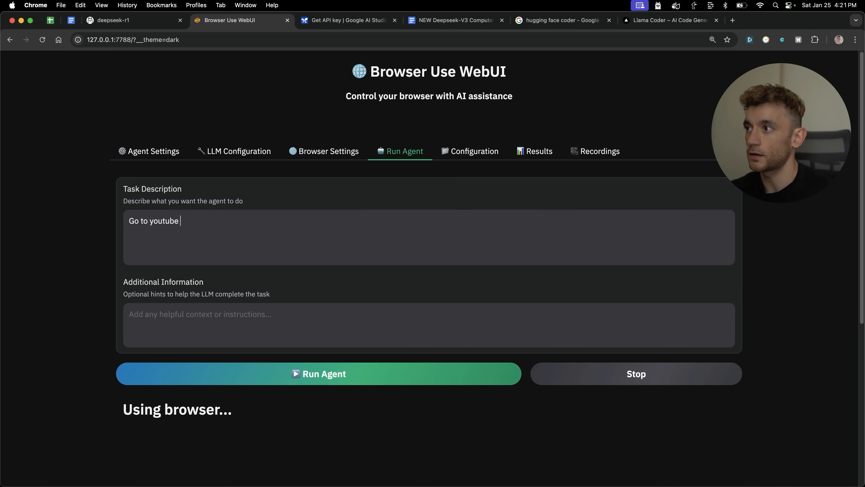
text(, do a competit)
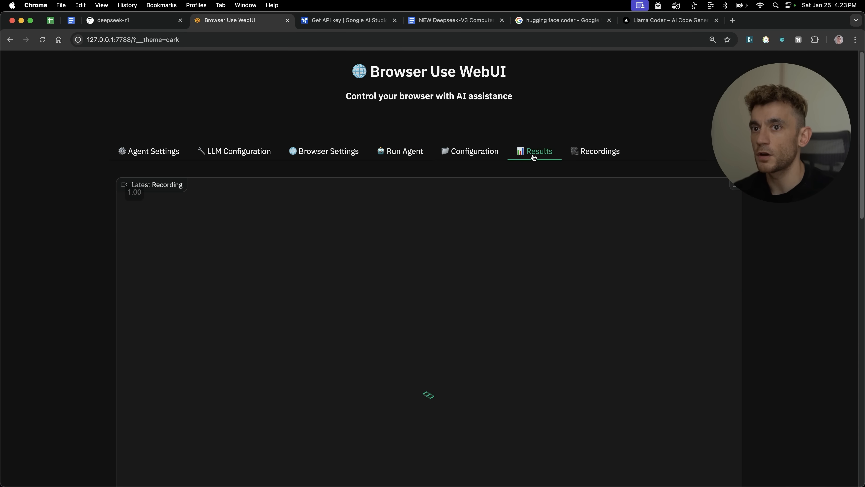
- Return to the task form holding the julian goldie SEO competitor-analysis request
click(405, 151)
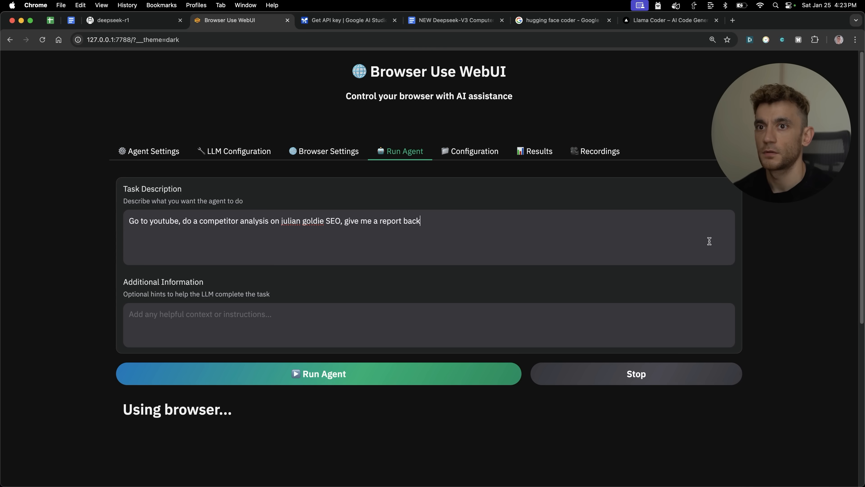
triple_click(274, 221)
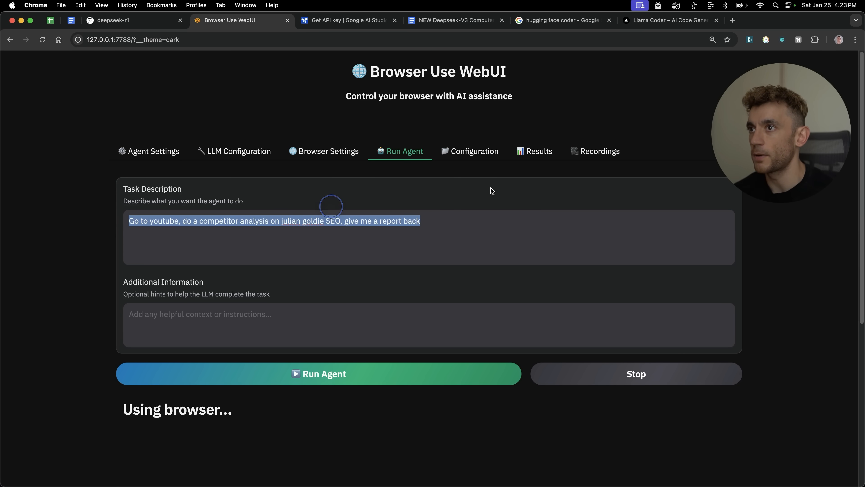
scroll(down, 3)
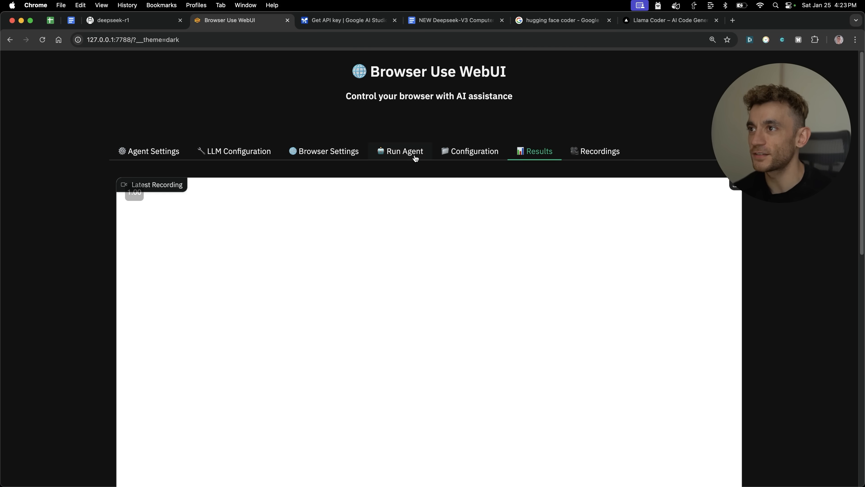
click(405, 151)
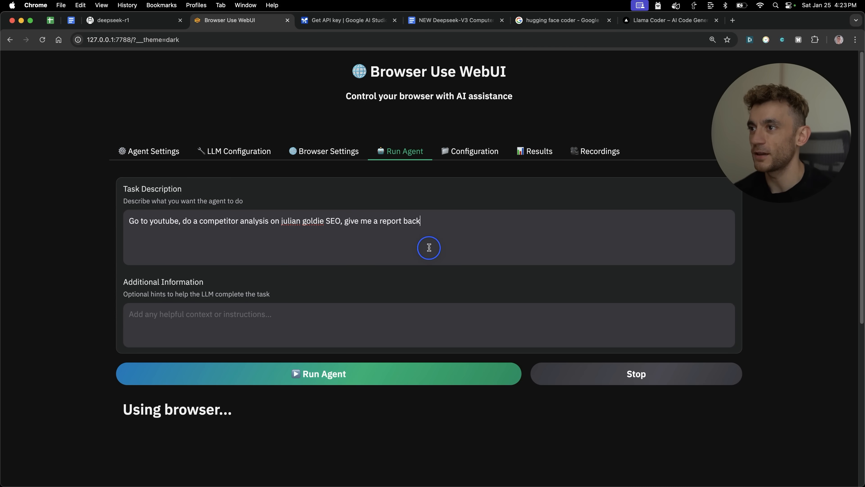
- Append 'on all the details' to the task and start the agent on the competitor analysis
text(on)
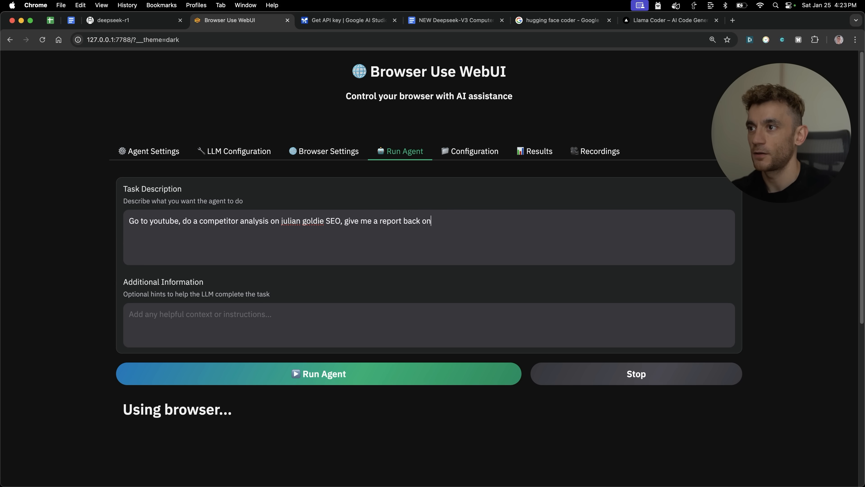
text(all the details)
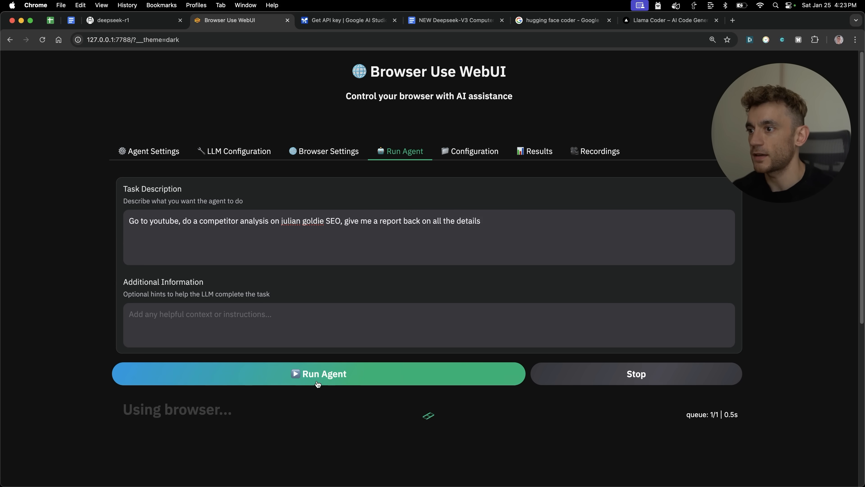
click(534, 151)
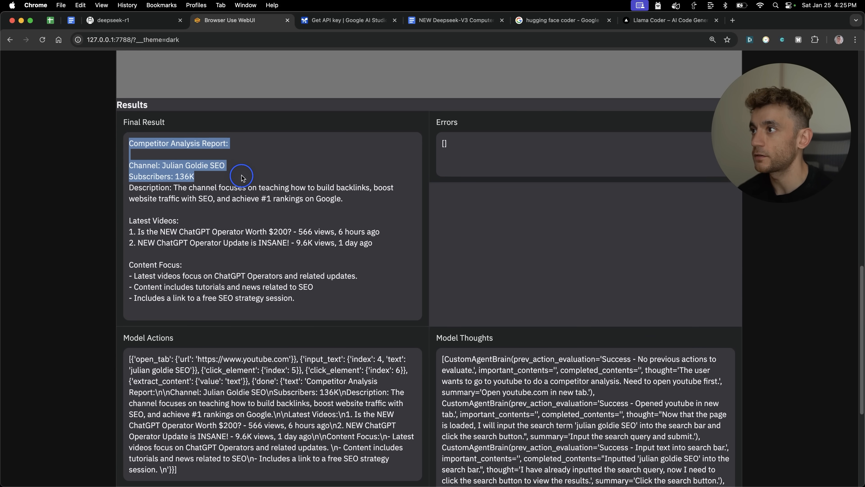
- Highlight the report's channel, subscriber, description and content-focus lines, then review the Model Actions below
drag(240, 176, 356, 190)
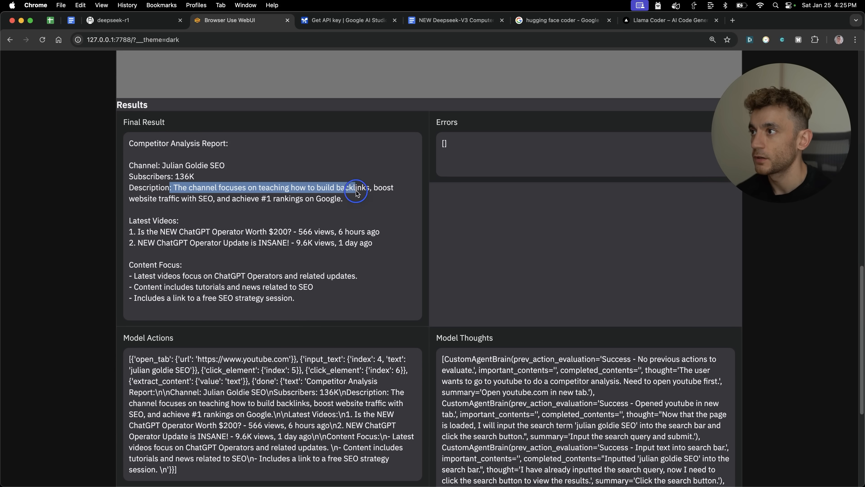
drag(356, 192, 390, 246)
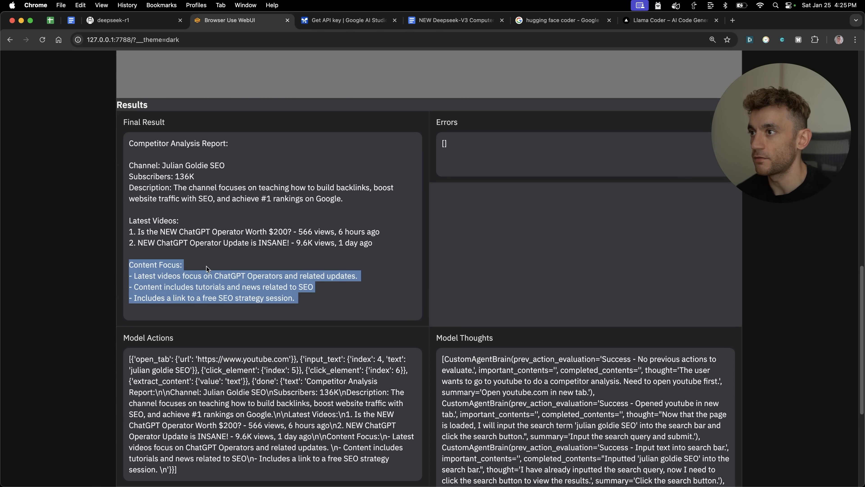
click(180, 314)
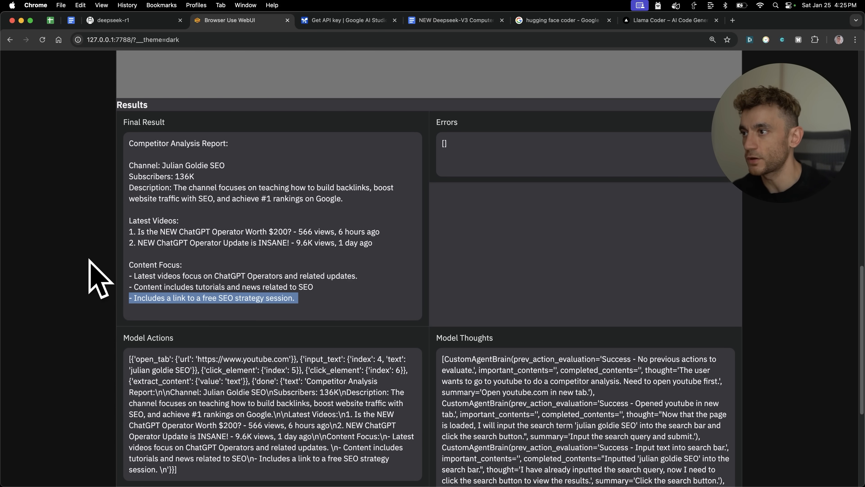
scroll(down, 3)
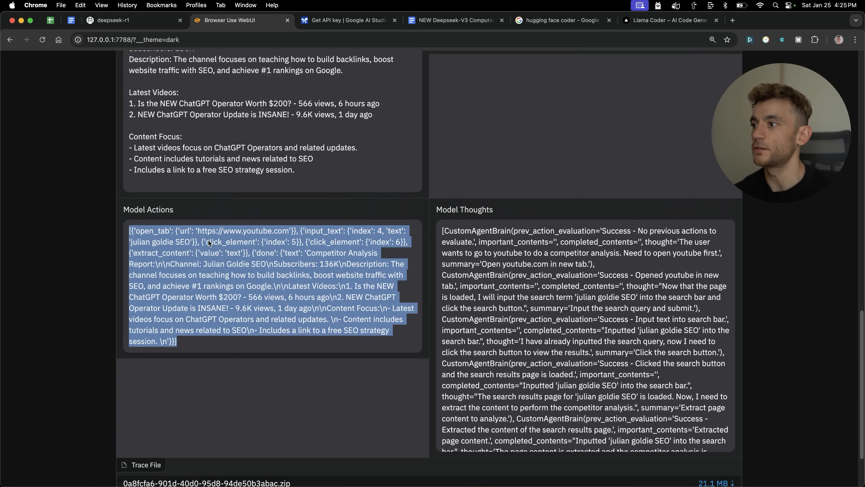
scroll(down, 3)
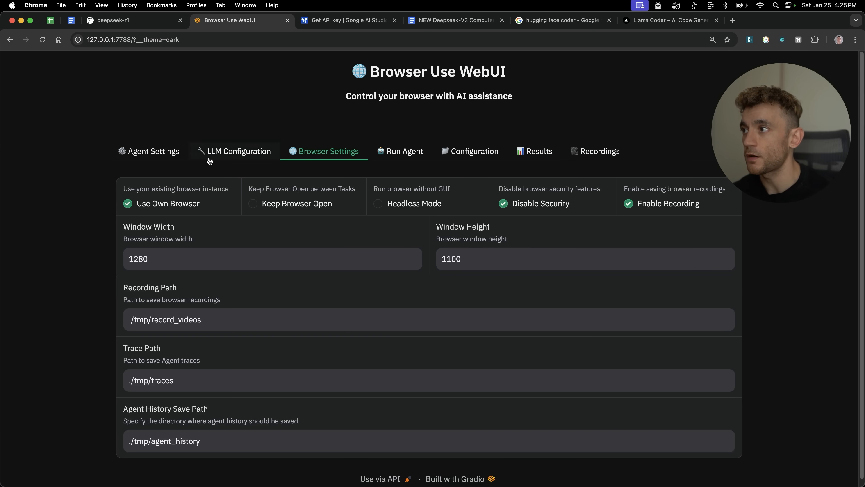
mouse_move(38, 231)
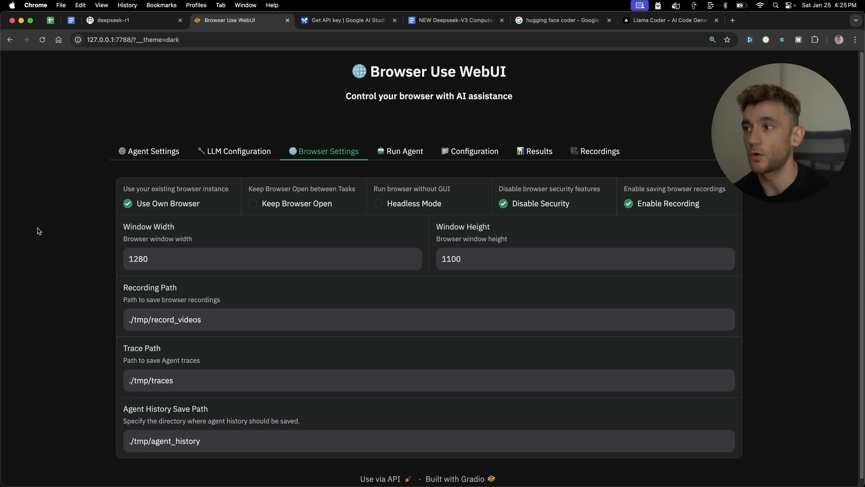
click(484, 472)
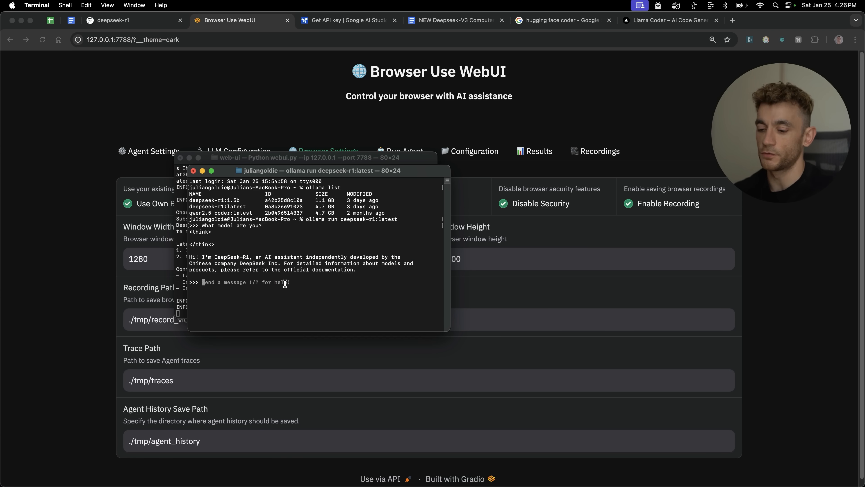
- Prompt the local DeepSeek-R1 session: 'Give me the code ... cost calculator' for an SEO cost calculator
text(Give me the code for an SEO)
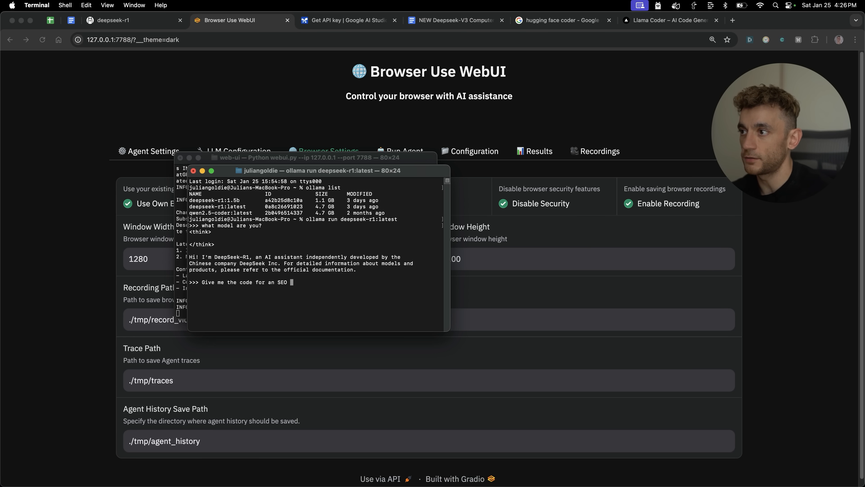
text(cost calculator)
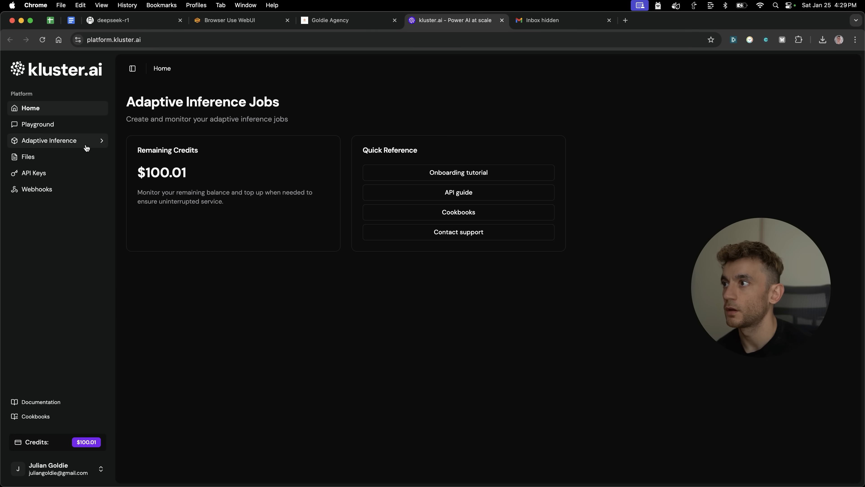
- In the Kluster.ai Playground, select deepseek-ai/DeepSeek-R1 as the model
drag(138, 150, 187, 173)
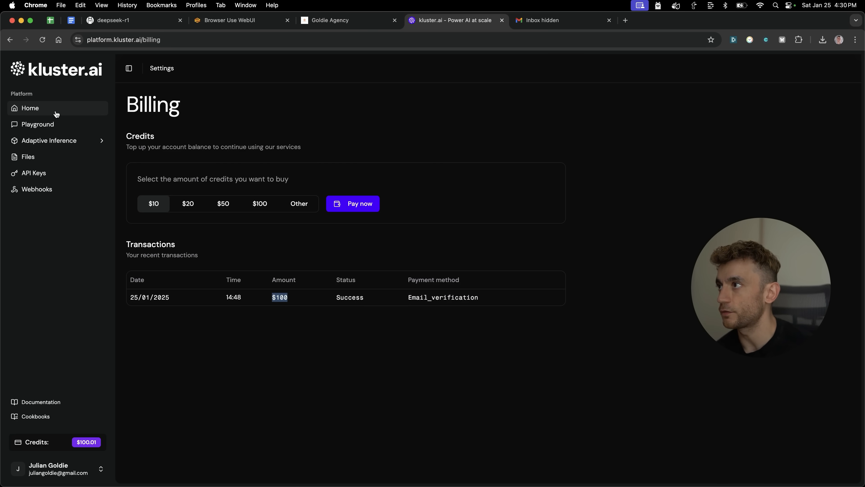
click(38, 123)
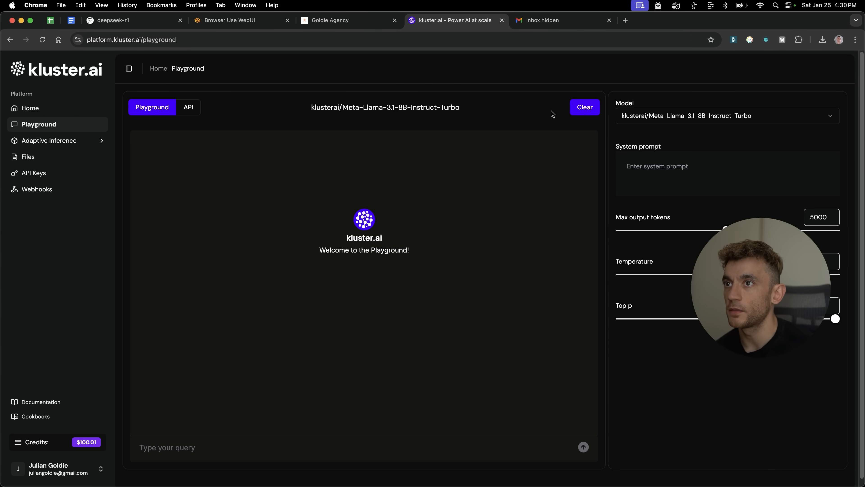
click(726, 116)
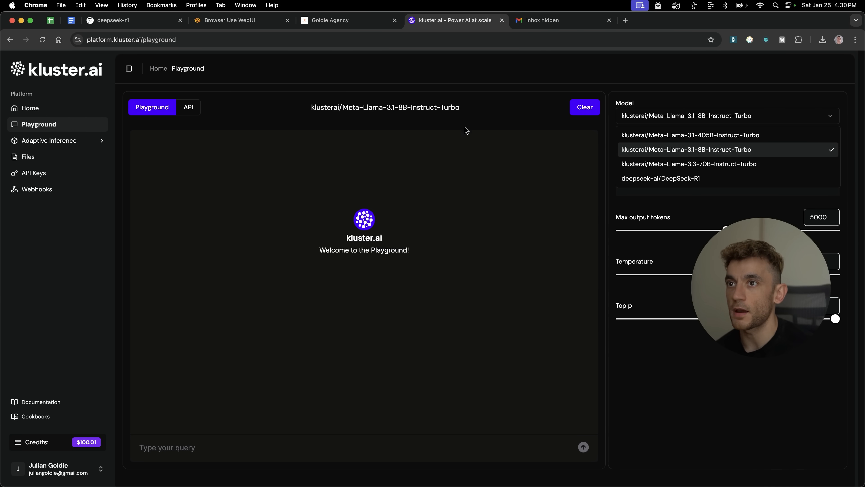
click(660, 177)
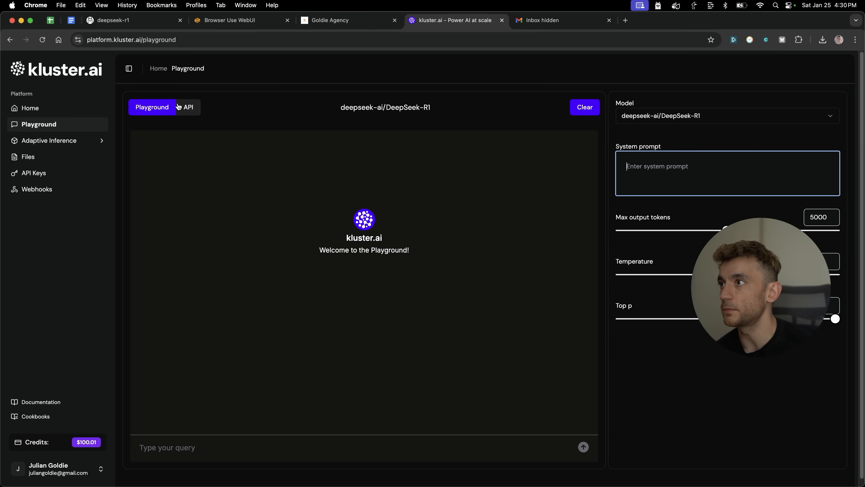
- Show the Python API code for DeepSeek-R1, go to API Keys, then switch to the Gmail credits email
click(189, 107)
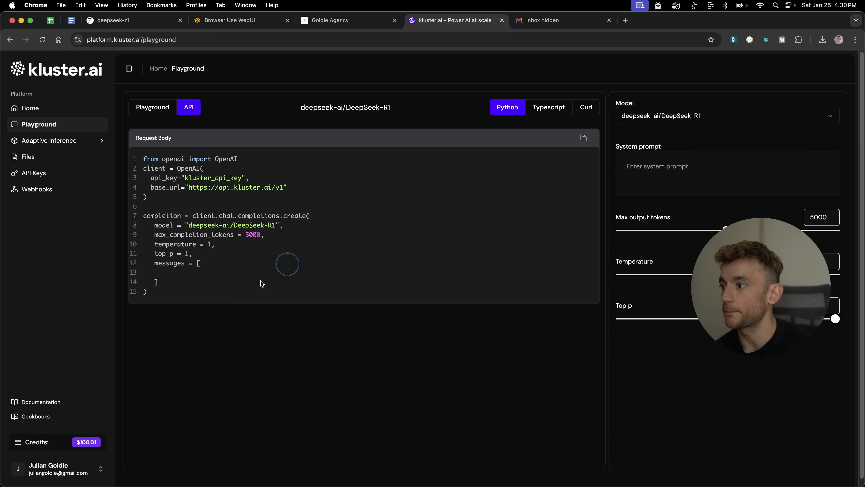
click(34, 172)
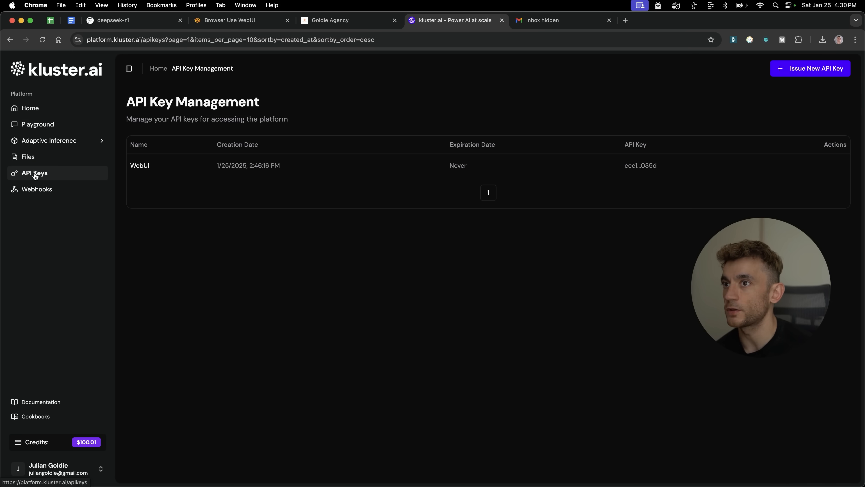
mouse_move(755, 76)
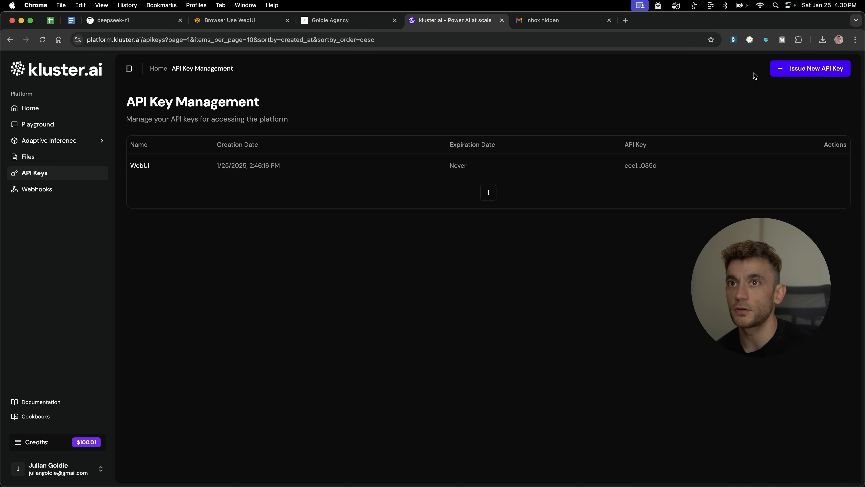
click(563, 19)
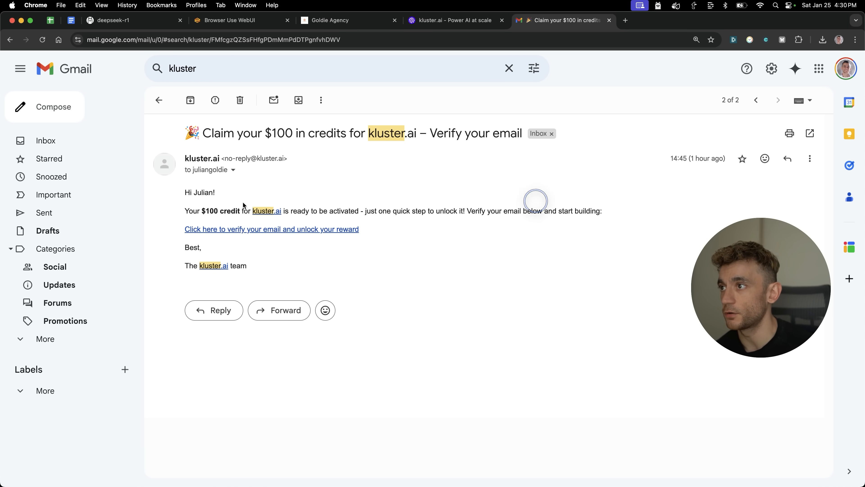
- View the WebUI key on API Key Management, then switch to the Google Docs Kluster settings notes
click(452, 20)
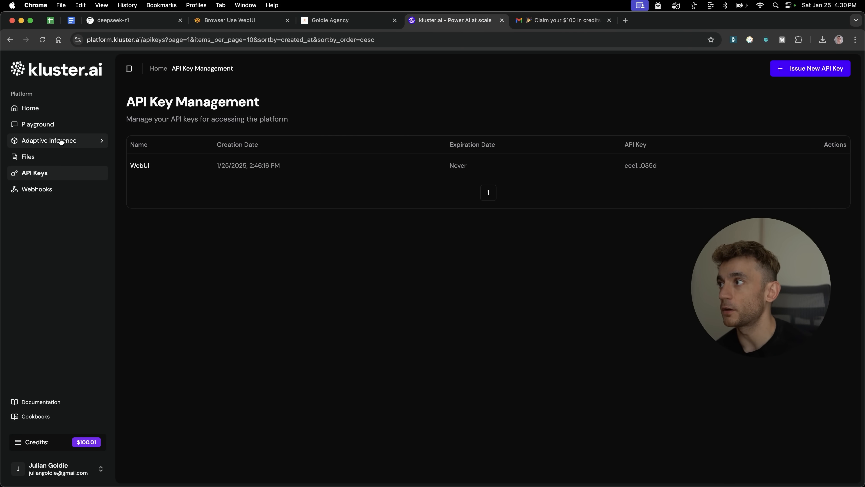
click(237, 21)
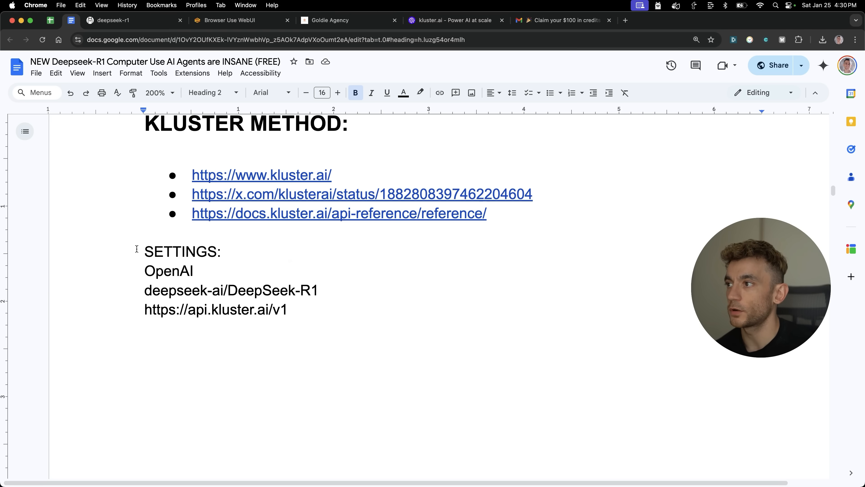
- Copy the provider from the notes and set the LLM Provider to openai
drag(144, 251, 207, 280)
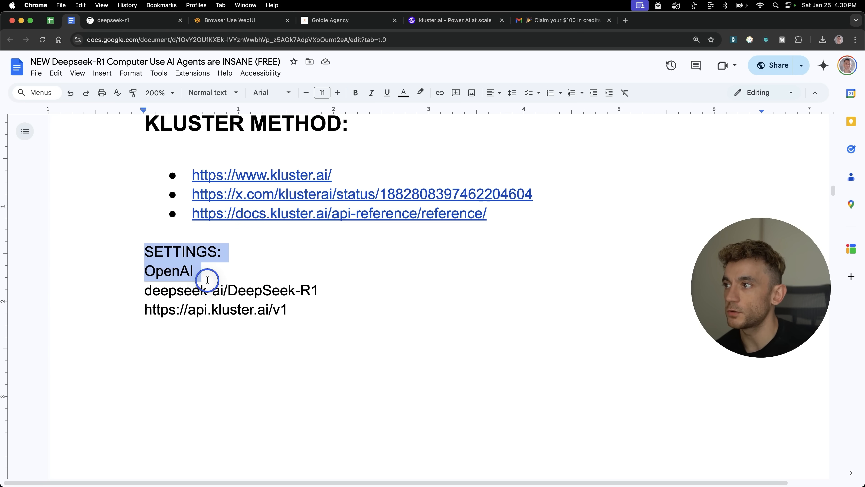
click(229, 20)
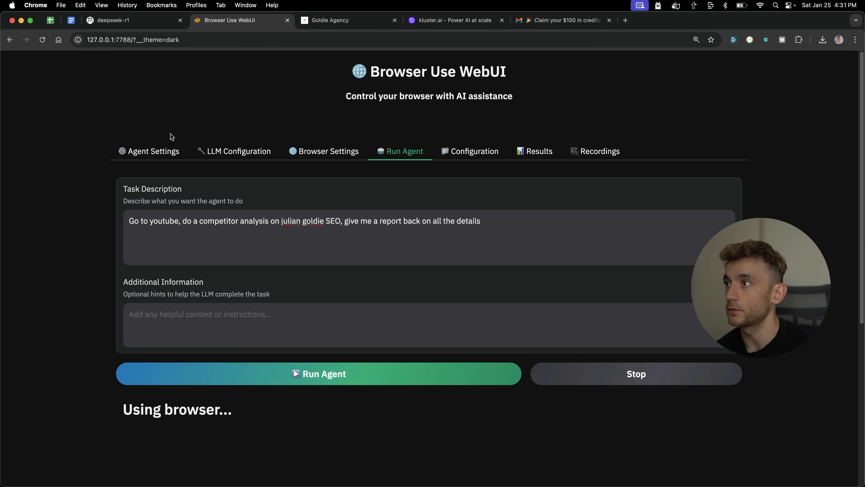
click(239, 151)
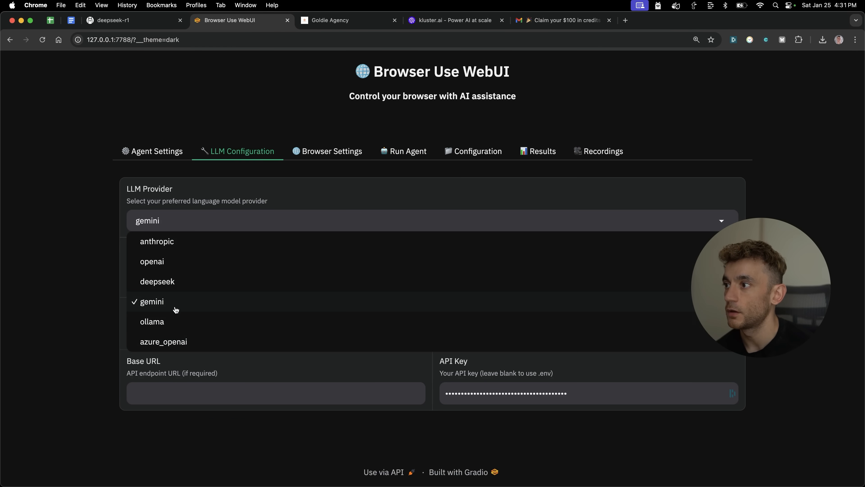
click(152, 261)
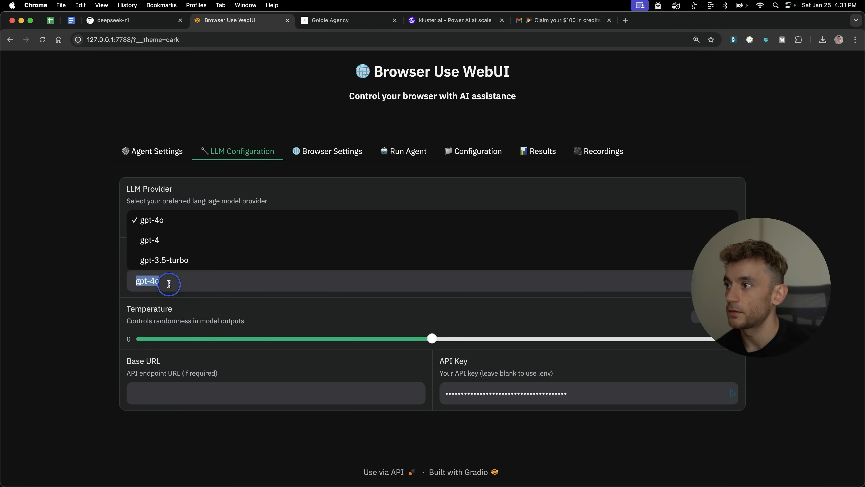
click(132, 20)
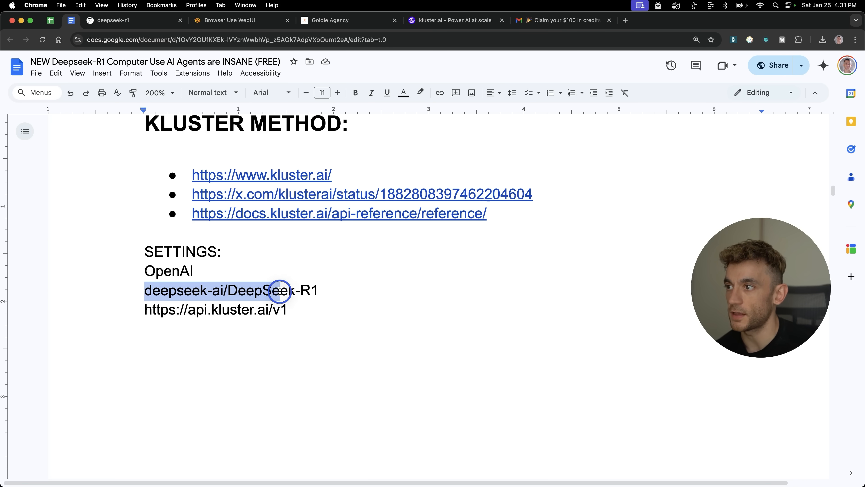
click(312, 291)
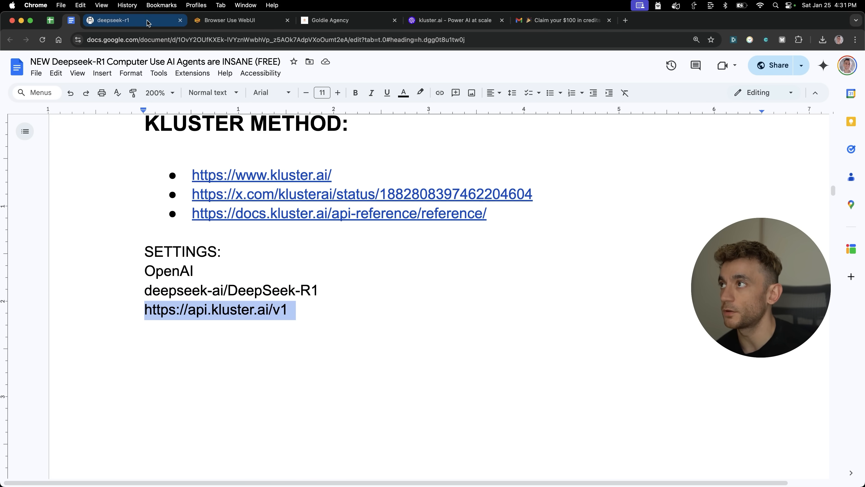
click(231, 20)
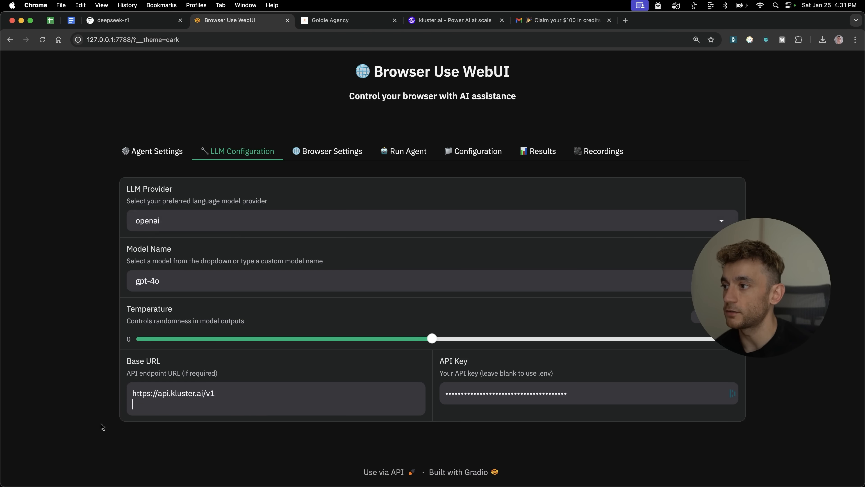
click(132, 20)
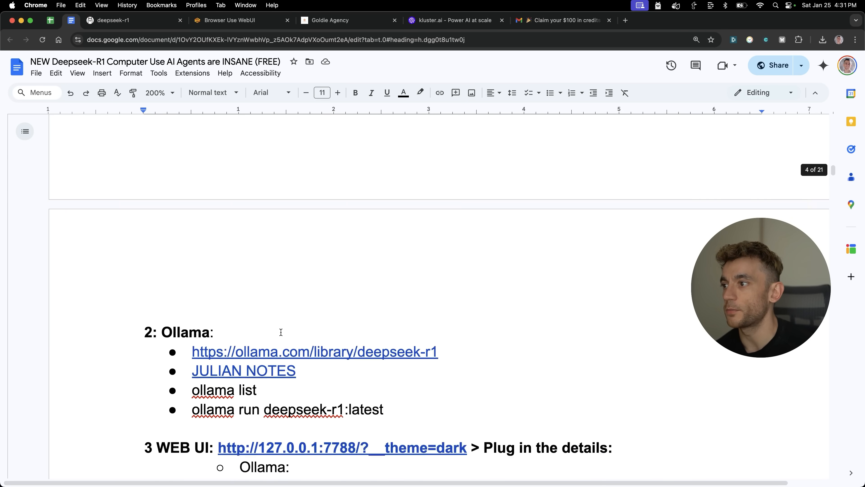
- Scroll the notes down to the SEO and keyword research prompts, then switch to the SEO Link Building Mastery page
scroll(down, 3)
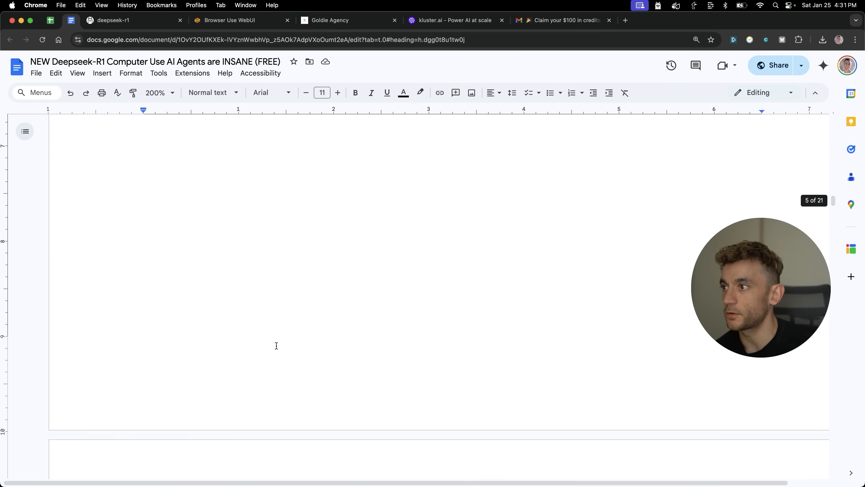
scroll(down, 3)
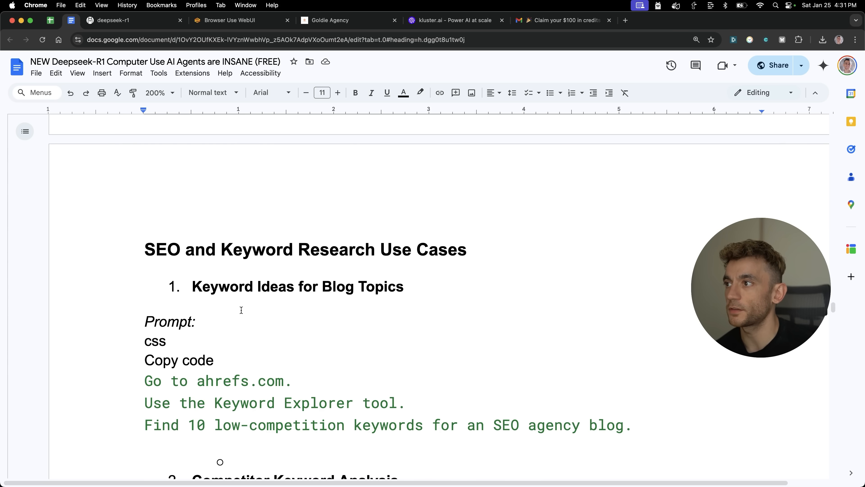
scroll(down, 3)
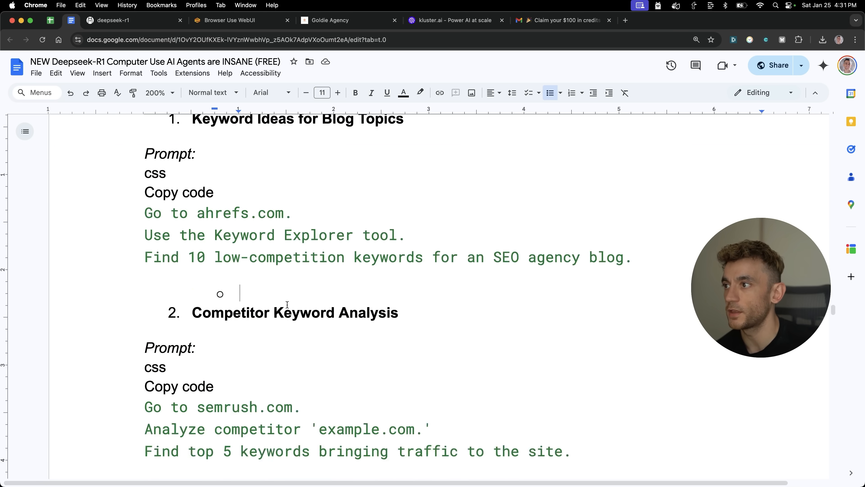
scroll(down, 3)
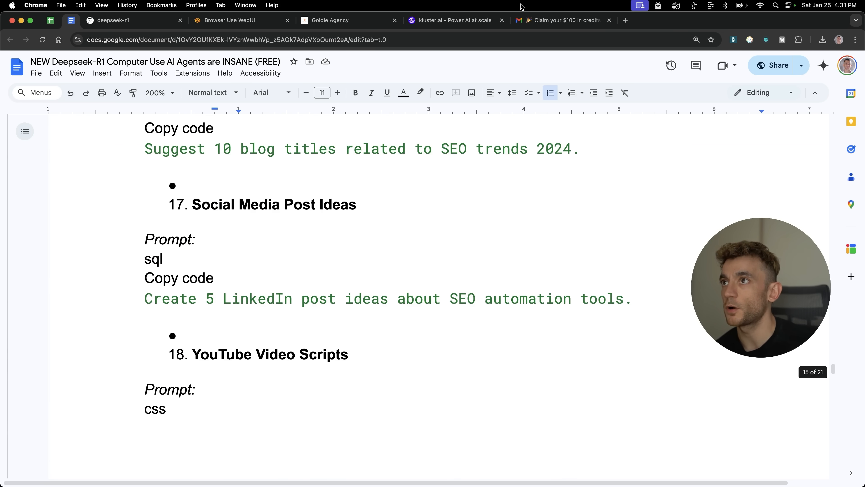
click(452, 20)
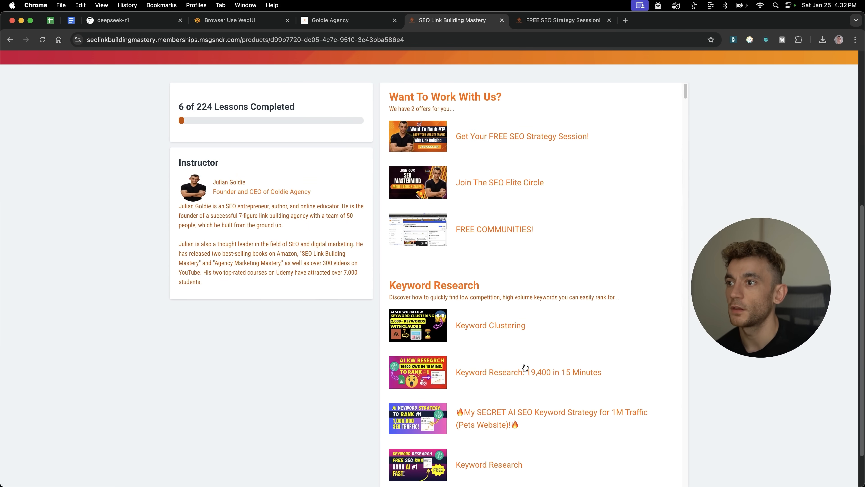
- Browse the course lesson library, then switch to the FREE SEO Strategy Session page
scroll(down, 3)
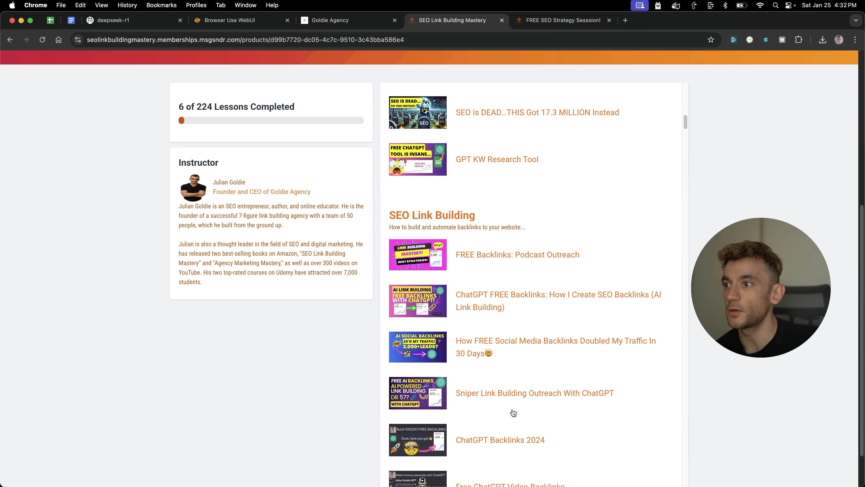
scroll(down, 3)
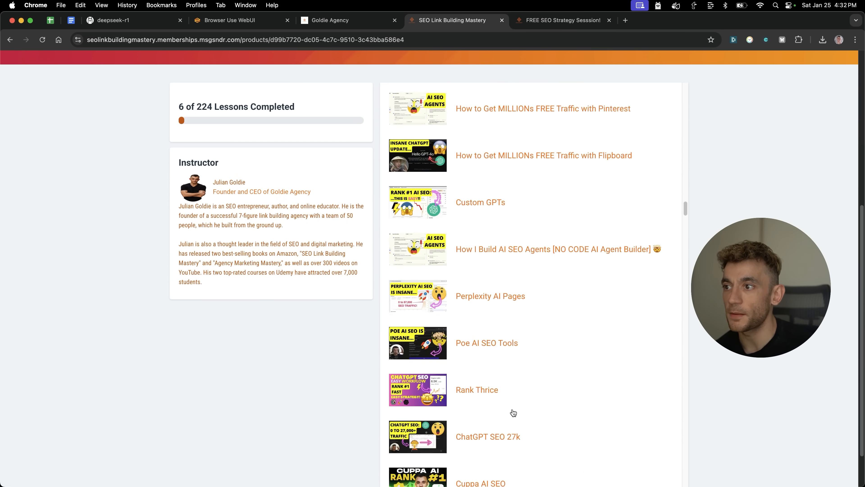
scroll(down, 3)
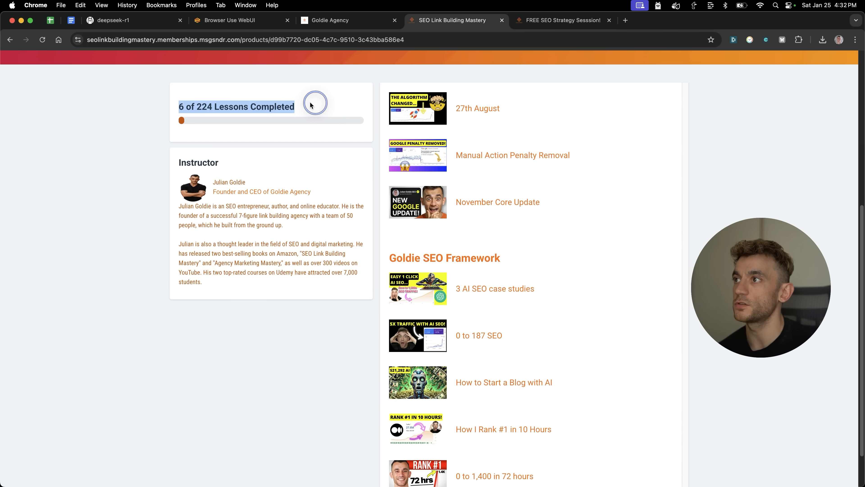
click(562, 20)
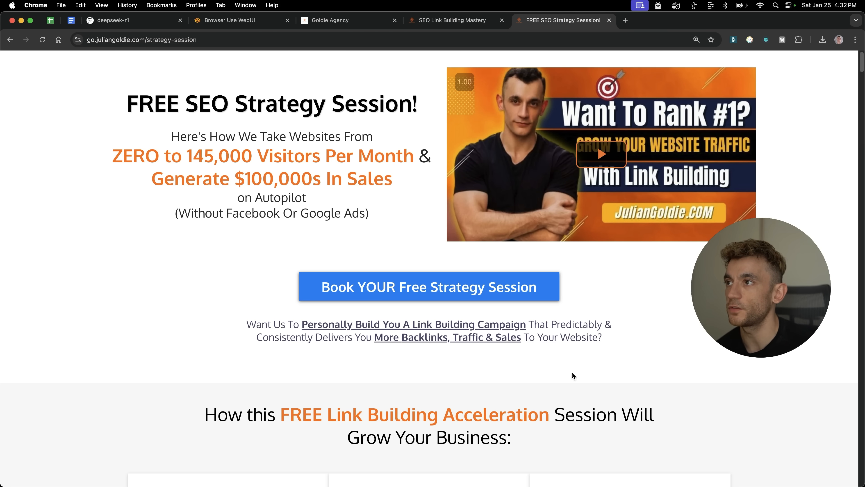
mouse_move(554, 329)
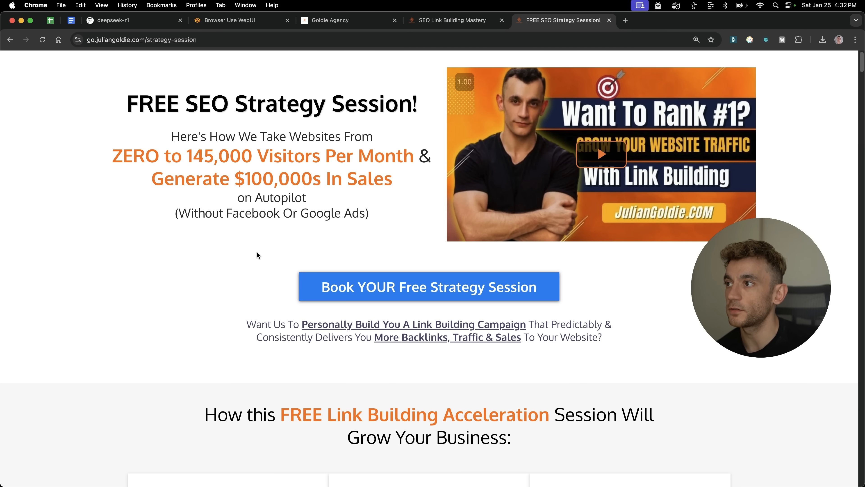
scroll(down, 3)
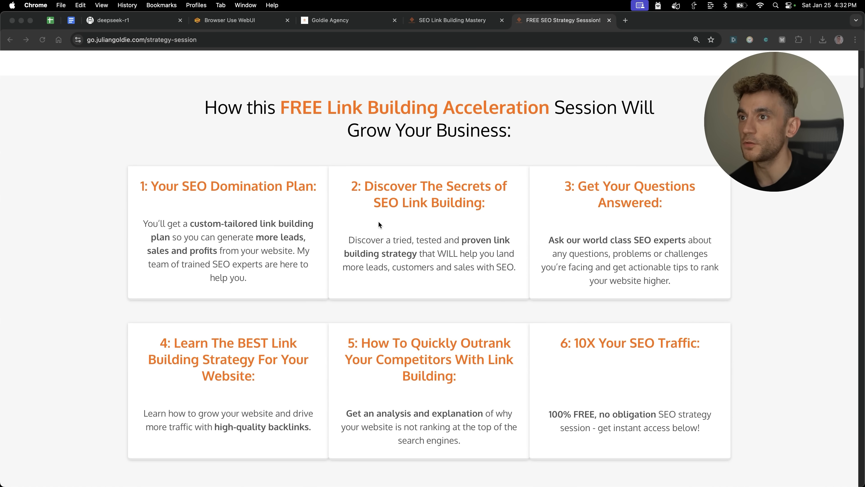
mouse_move(335, 304)
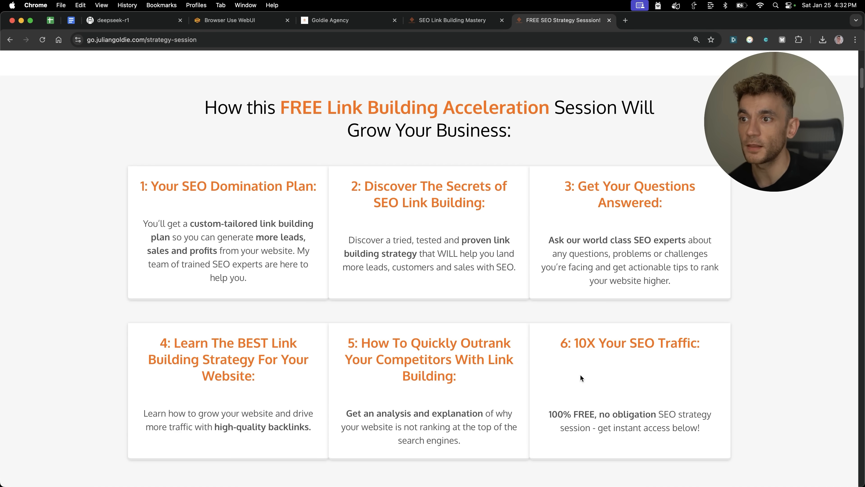
scroll(up, 3)
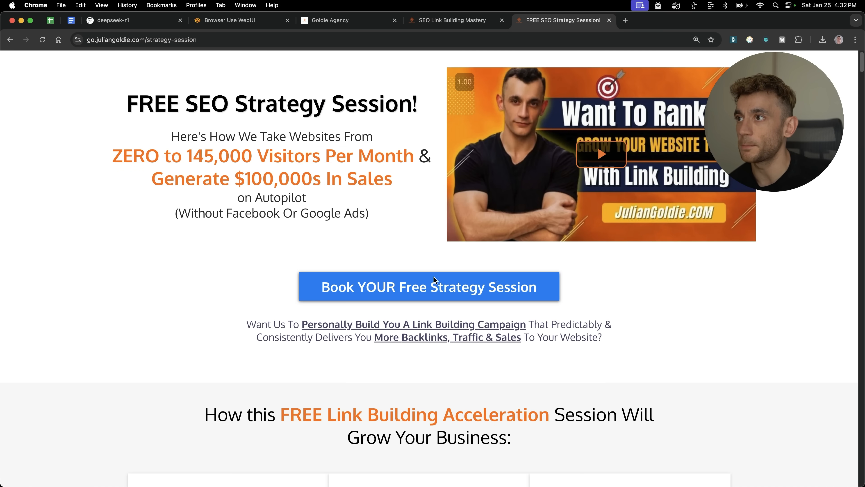
mouse_move(787, 289)
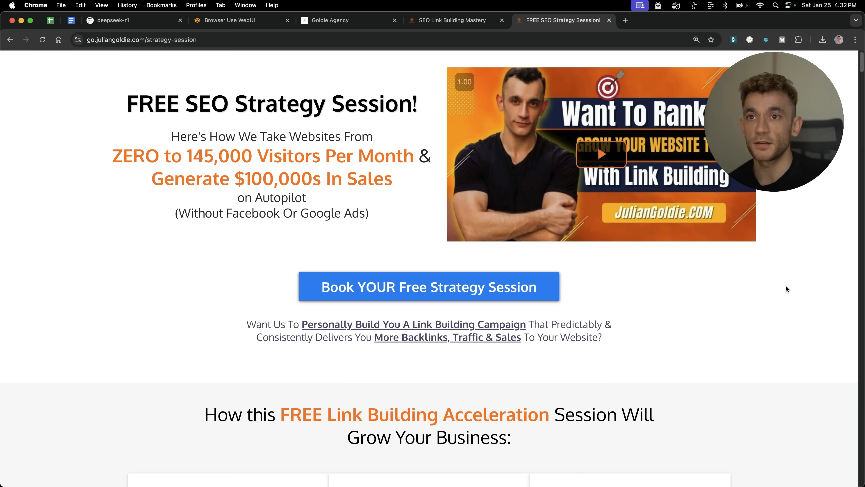